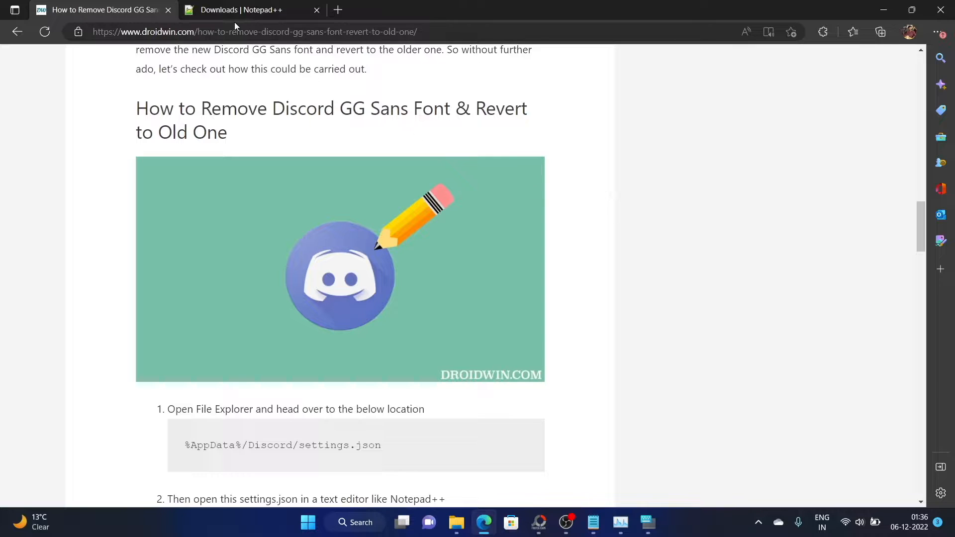
# From the font-removal article, open Discord's Roaming AppData folder via Run %AppData%/Discord and bring up settings.json options.
pyautogui.click(251, 10)
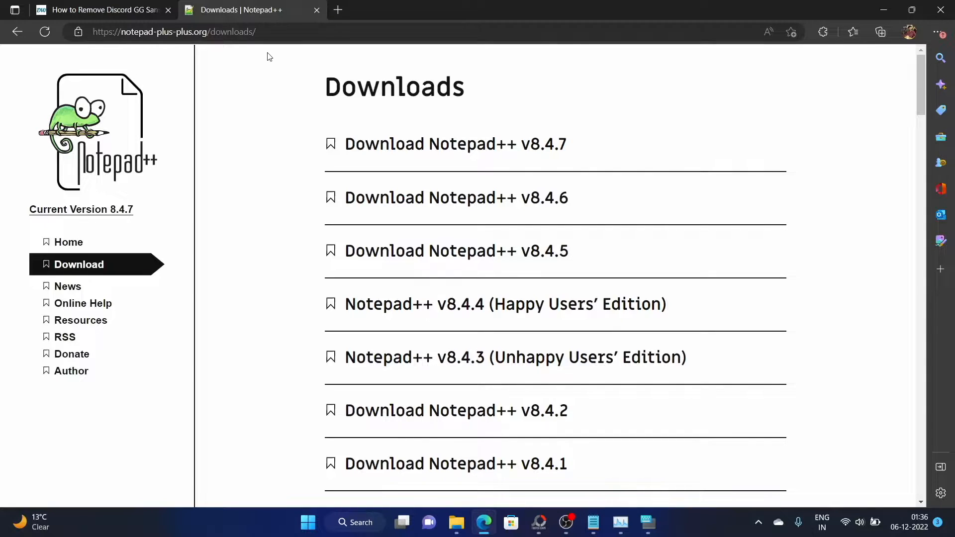
pyautogui.click(100, 10)
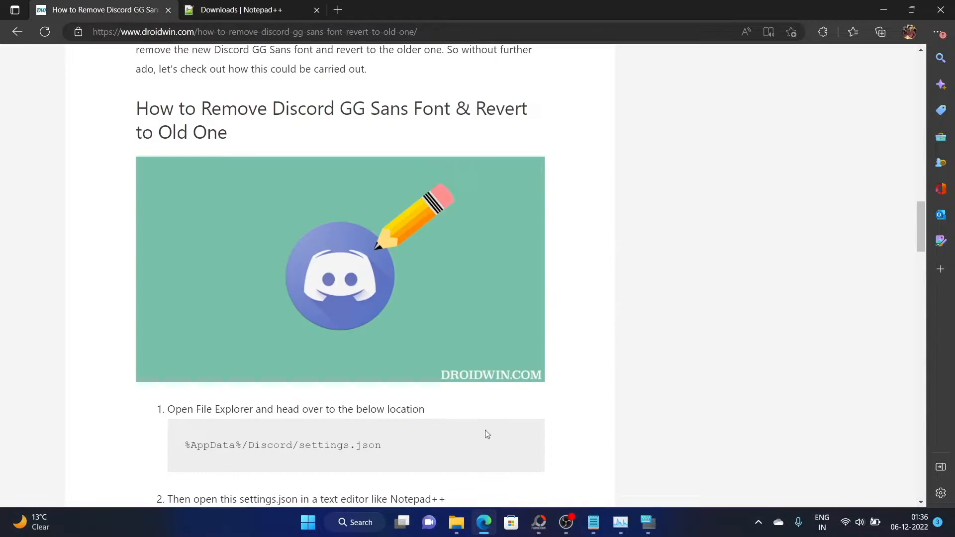
pyautogui.moveTo(169, 443)
pyautogui.write('%AppData%\\Discord')
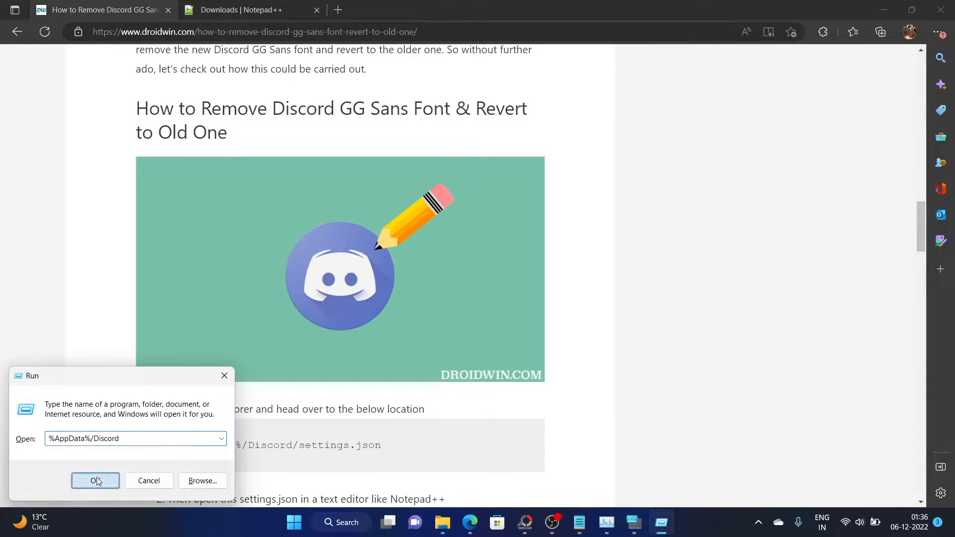
pyautogui.click(94, 480)
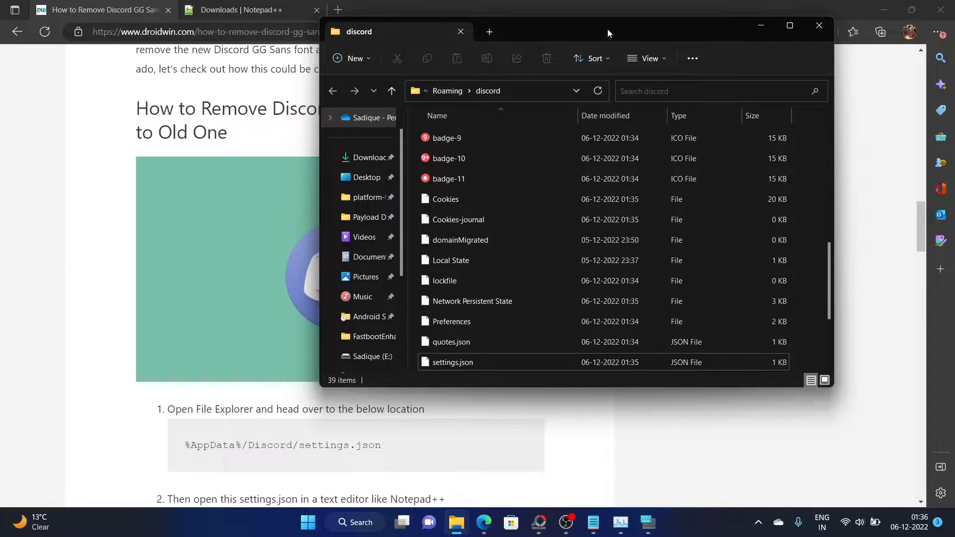
pyautogui.click(790, 26)
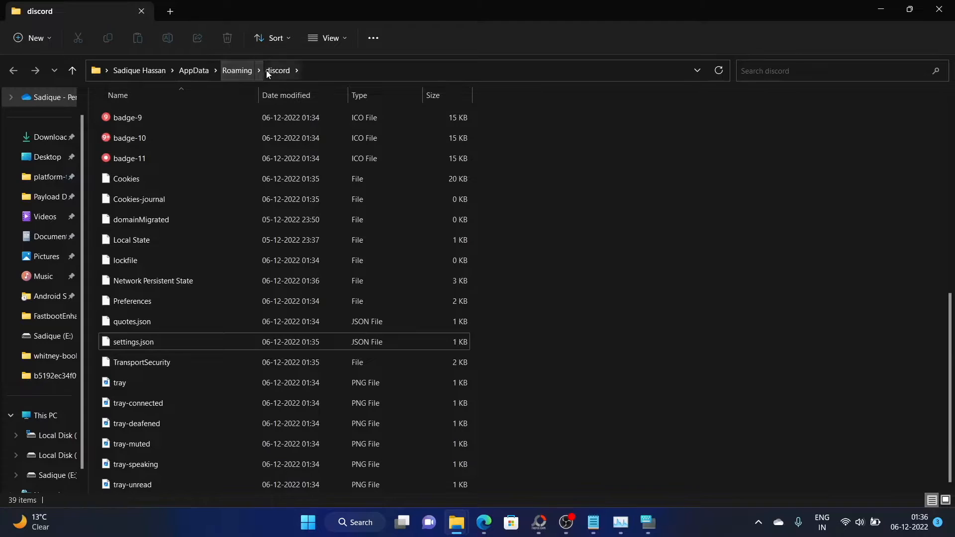
pyautogui.moveTo(525, 312)
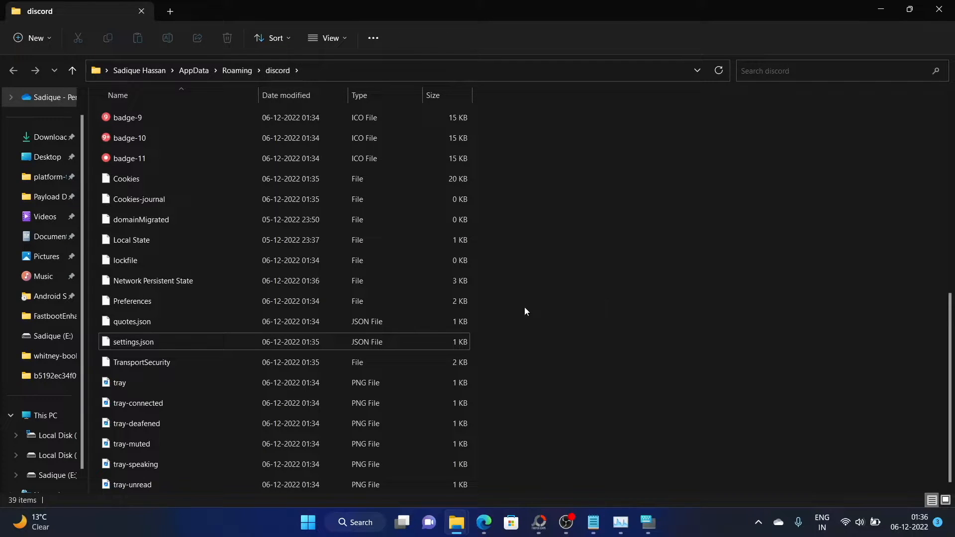
pyautogui.rightClick(134, 341)
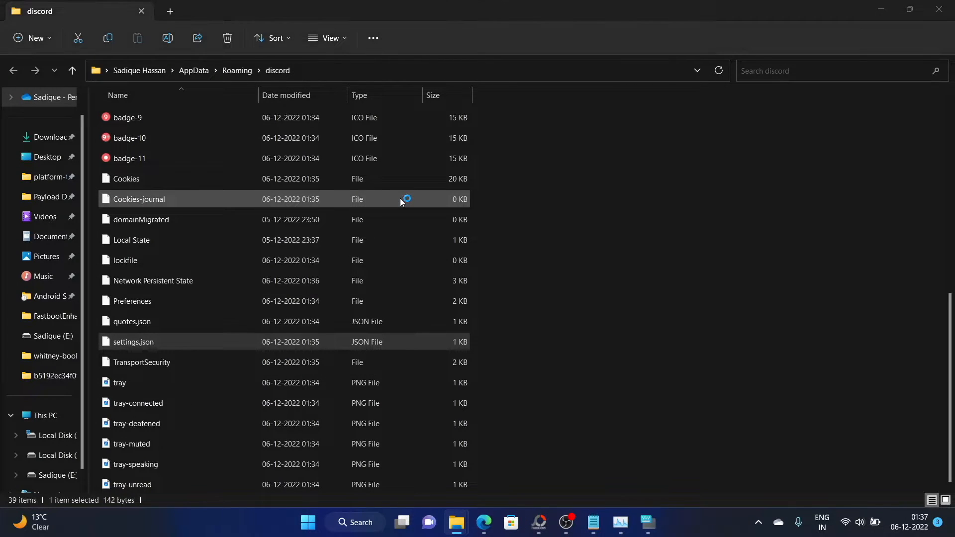
# Open settings.json in Notepad++, then copy the DANGEROUS_ENABLE_DEVTOOLS line from the Droidwin article's step 4.
pyautogui.doubleClick(133, 341)
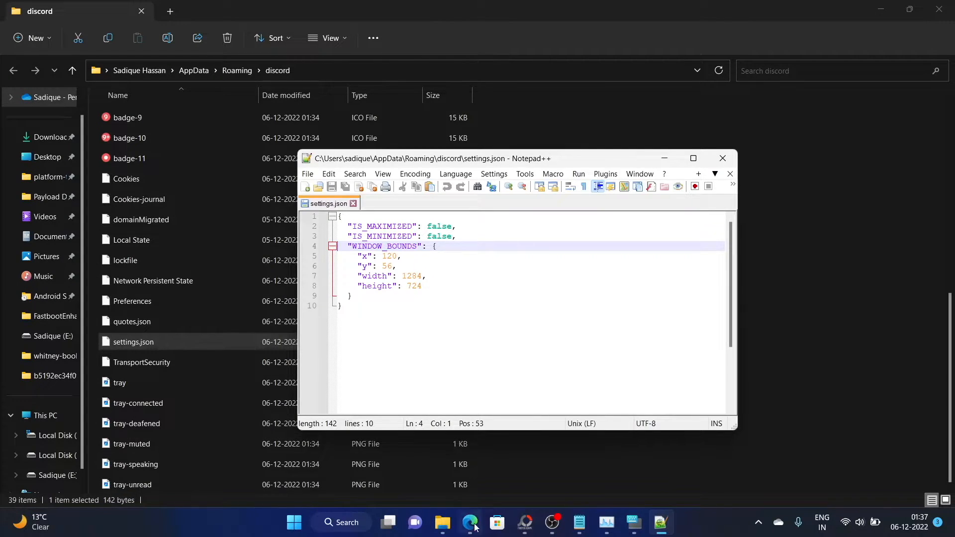
pyautogui.click(469, 522)
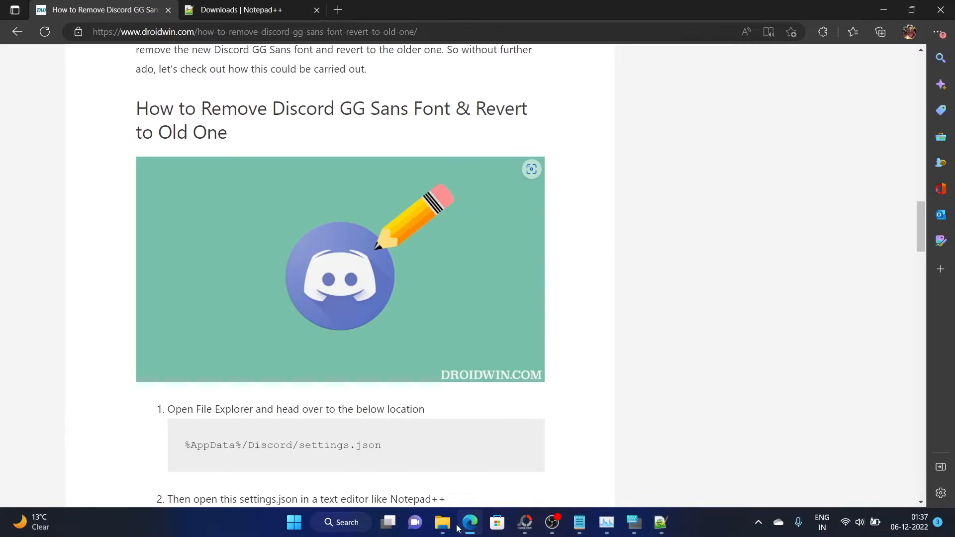
pyautogui.scroll(-3)
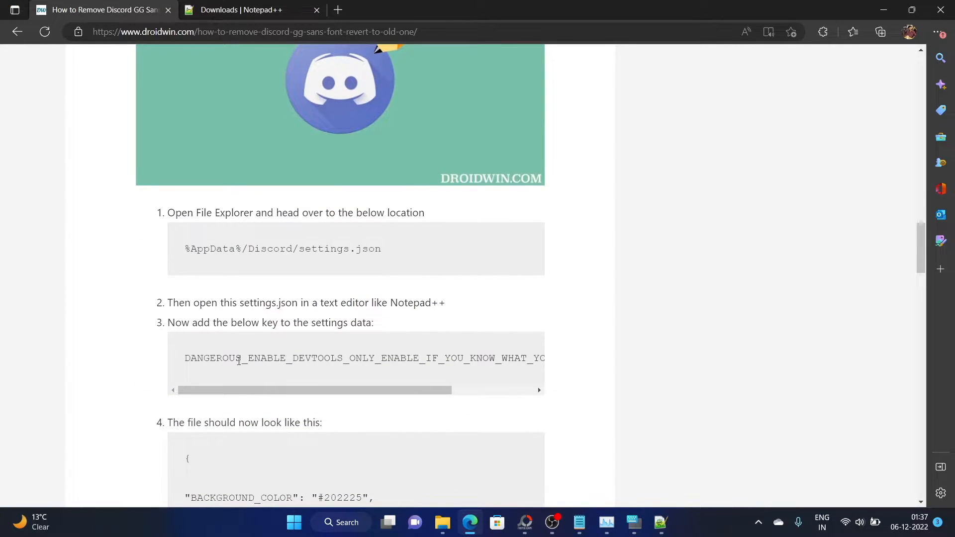
pyautogui.scroll(-3)
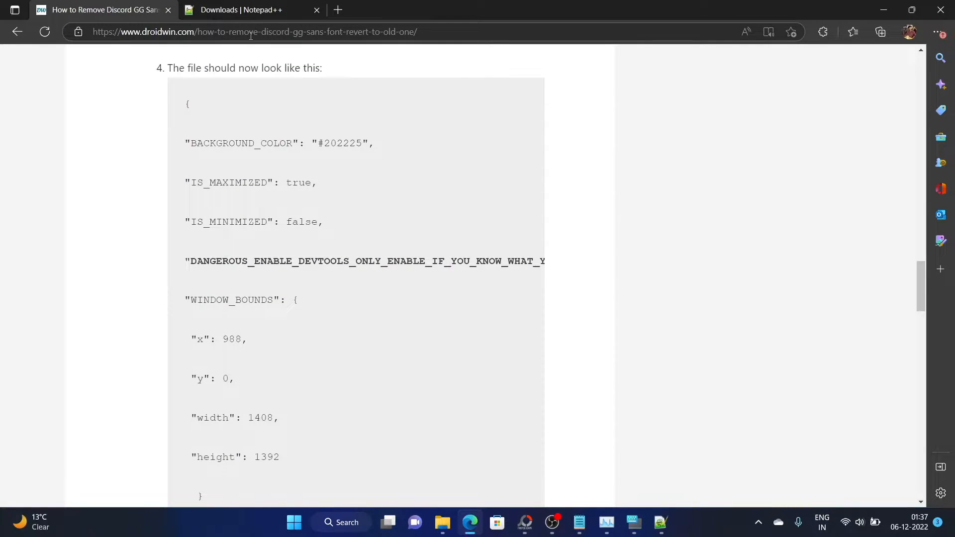
pyautogui.click(251, 32)
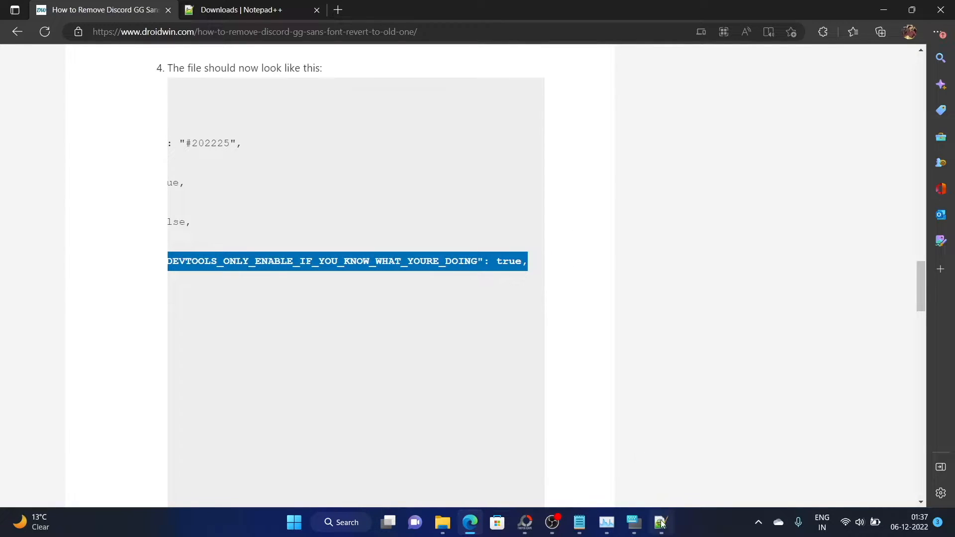
# Insert "DANGEROUS_ENABLE_DEVTOOLS_ONLY_ENABLE_IF_YOU_KNOW_WHAT_YOURE_DOING": true, after IS_MINIMIZED in settings.json and save.
pyautogui.click(661, 522)
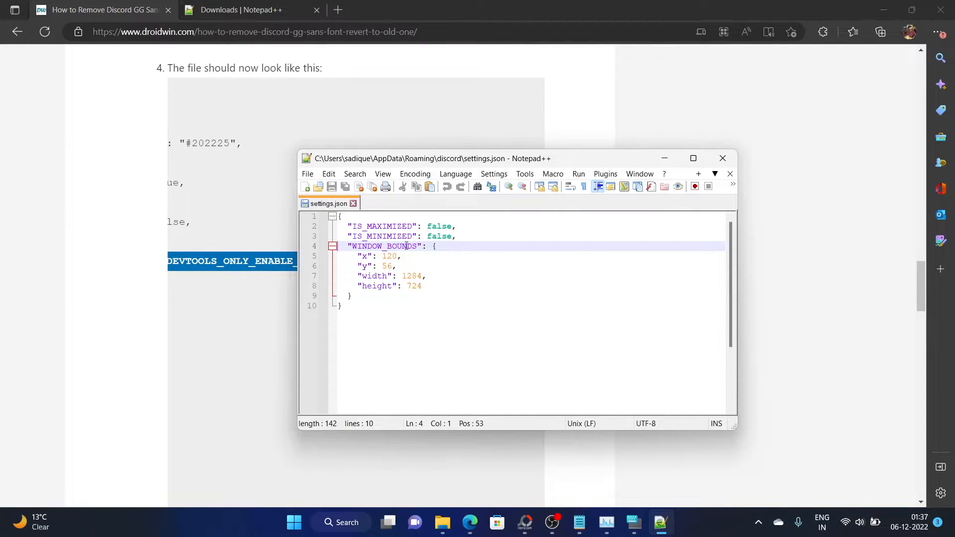
pyautogui.press('Enter')
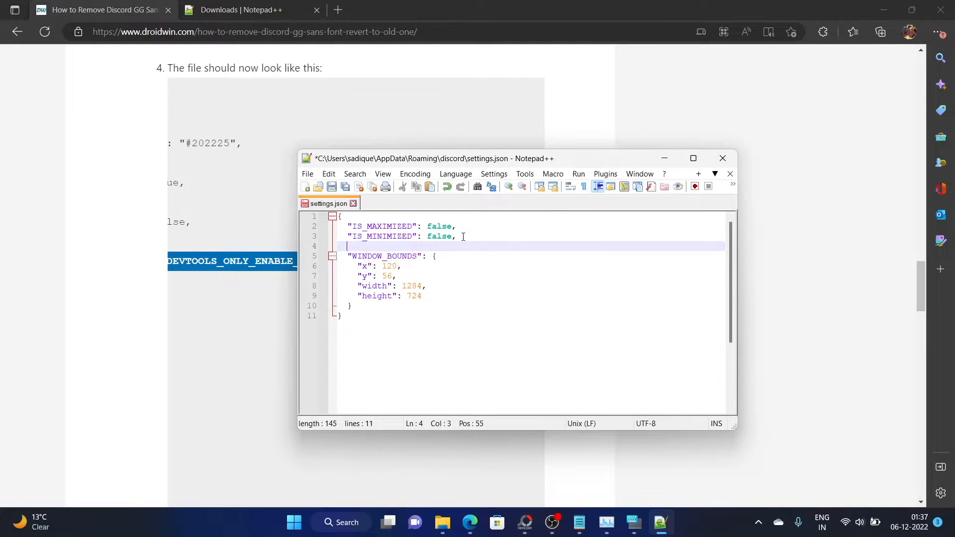
pyautogui.write('"DANGEROUS_ENABLE_DEVTOOLS_ONLY_ENABLE_IF_YOU_KNOW_WHAT_YOURE_DOING": true,')
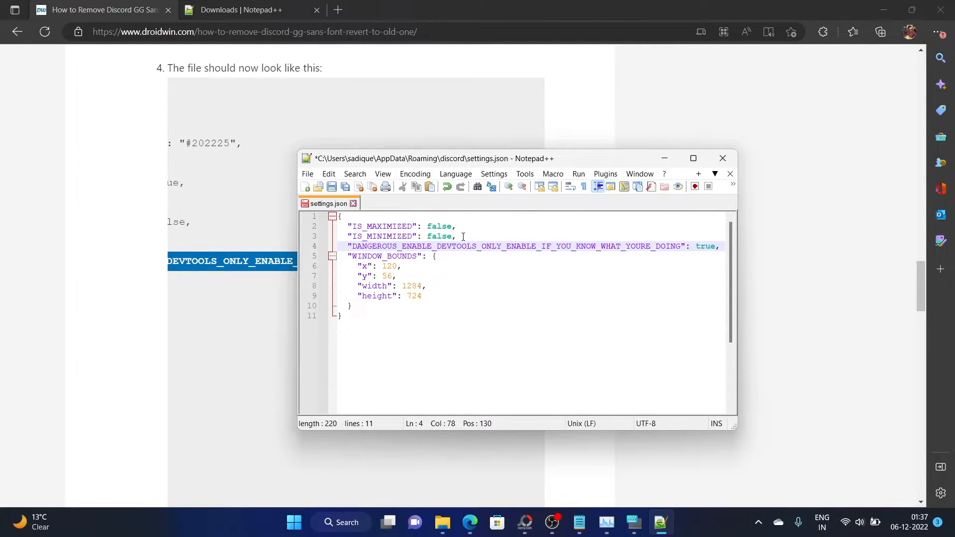
pyautogui.click(351, 246)
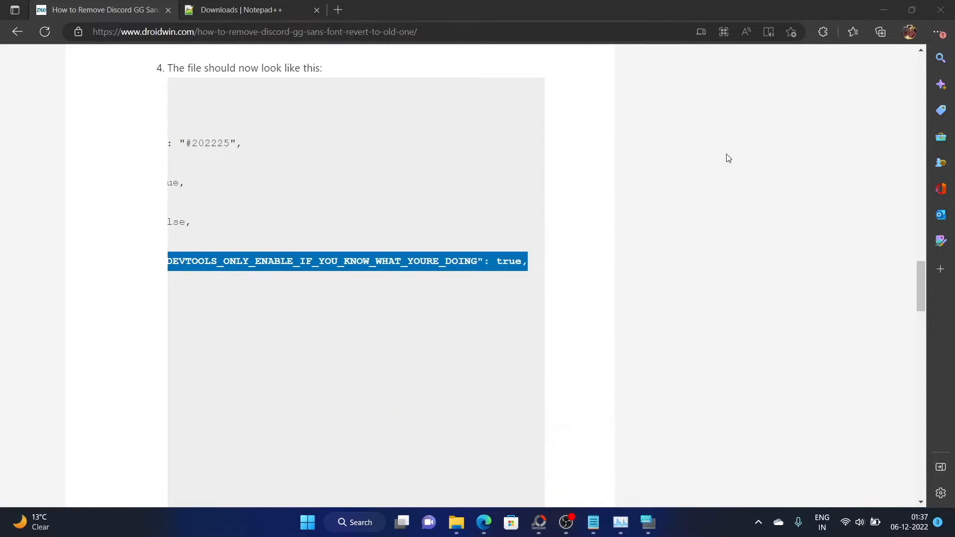
# Bring up the Discord window with the Windows On-Screen Keyboard open over it.
pyautogui.click(307, 522)
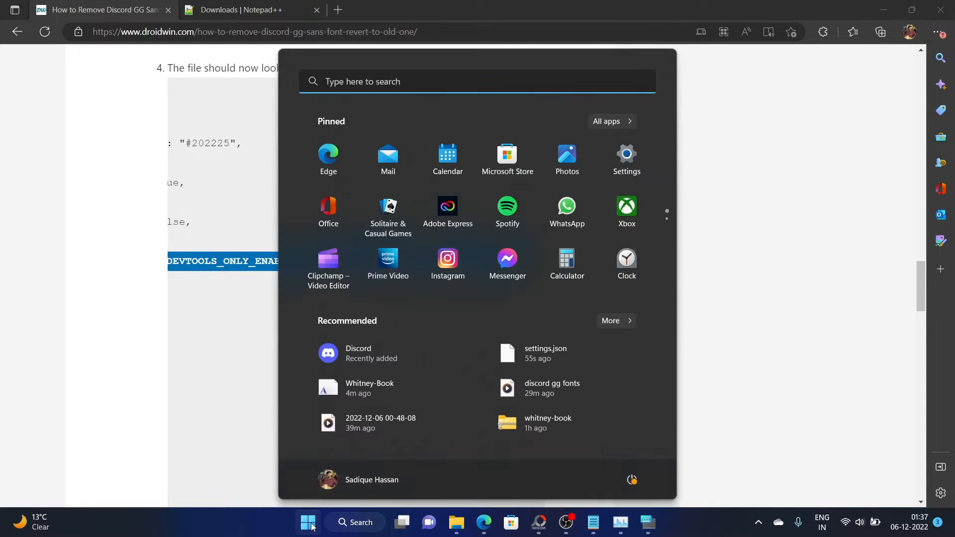
pyautogui.click(308, 522)
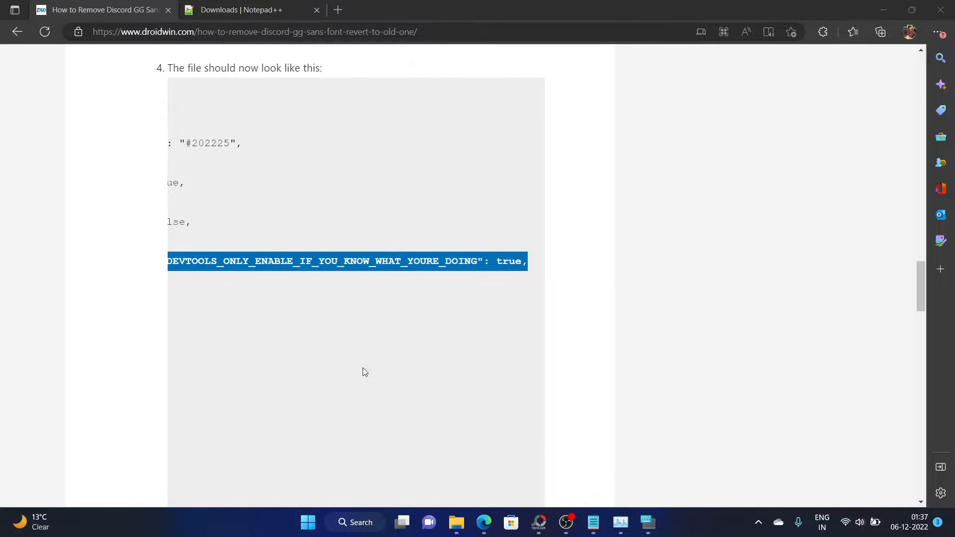
pyautogui.click(647, 522)
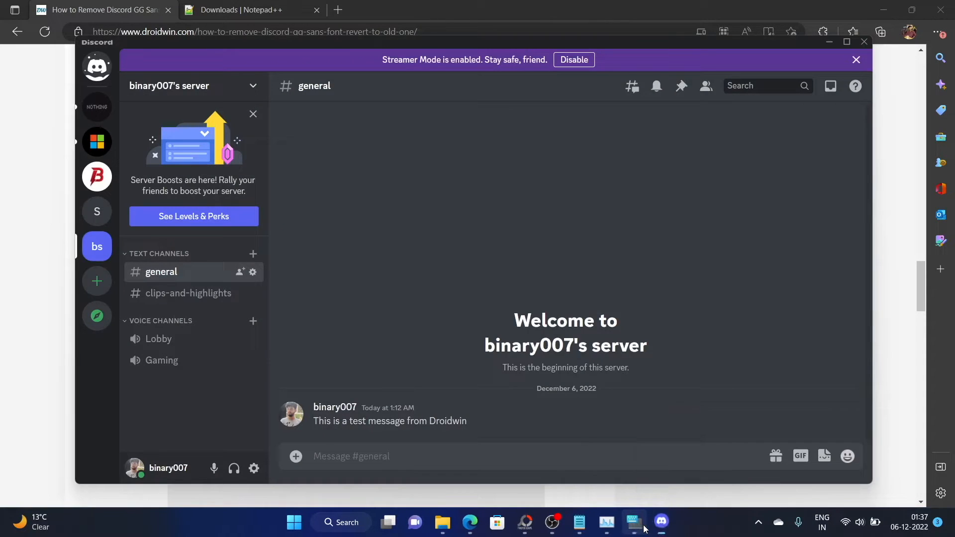
pyautogui.click(634, 522)
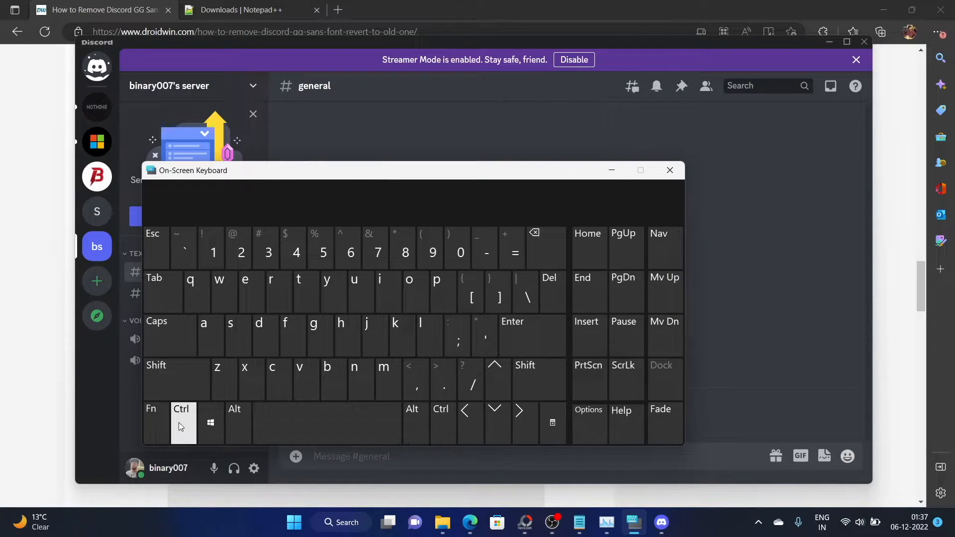
# Attempt Ctrl+Shift+I on the On-Screen Keyboard to open DevTools, then restore the keyboard.
pyautogui.click(183, 423)
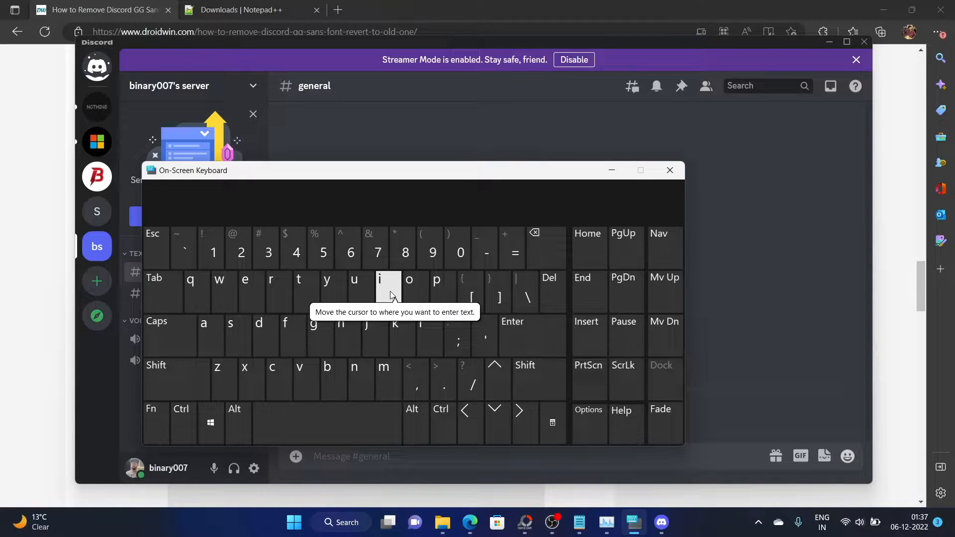
pyautogui.click(184, 422)
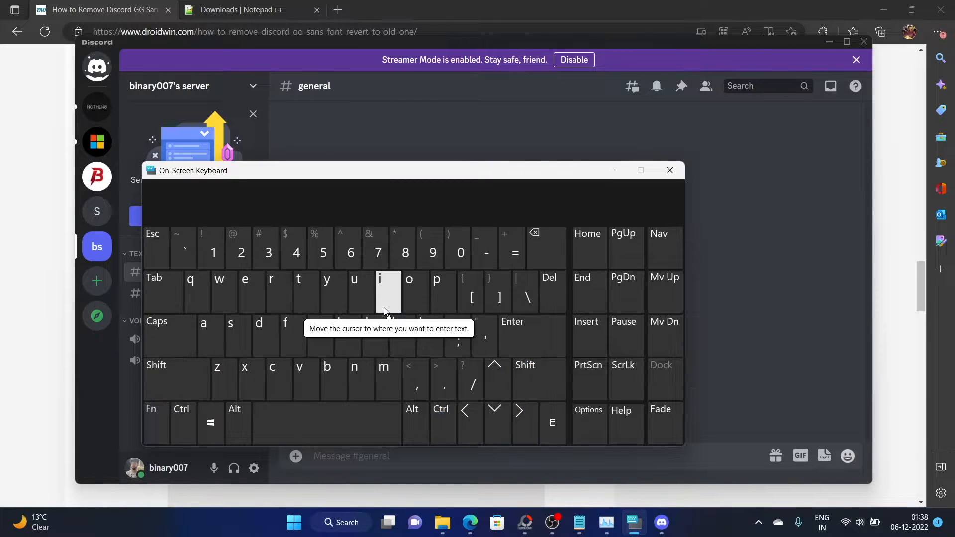
pyautogui.moveTo(362, 116)
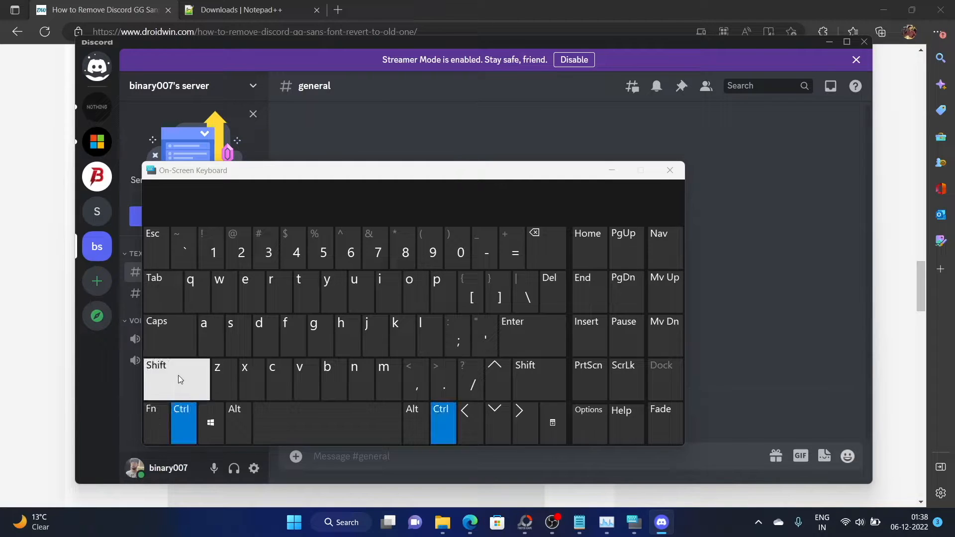
pyautogui.click(379, 291)
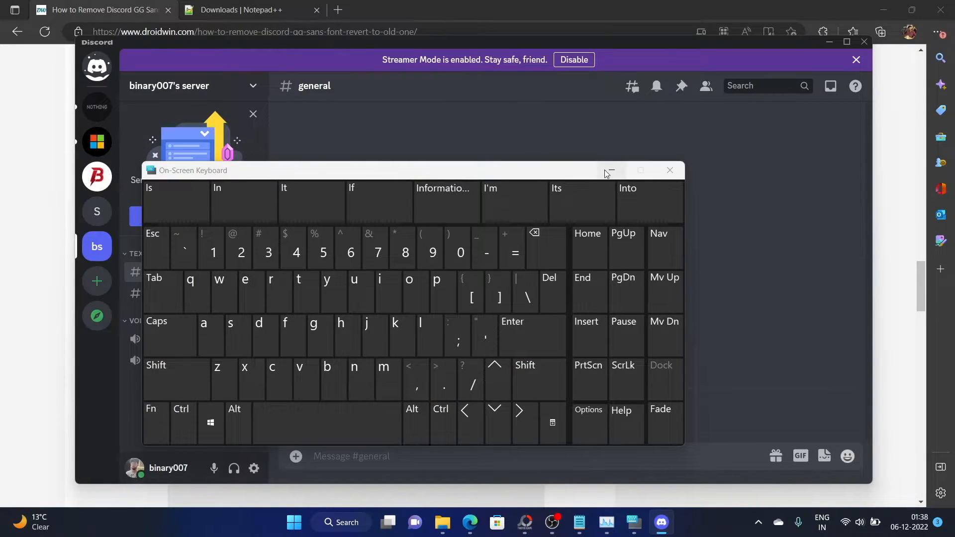
pyautogui.moveTo(610, 171)
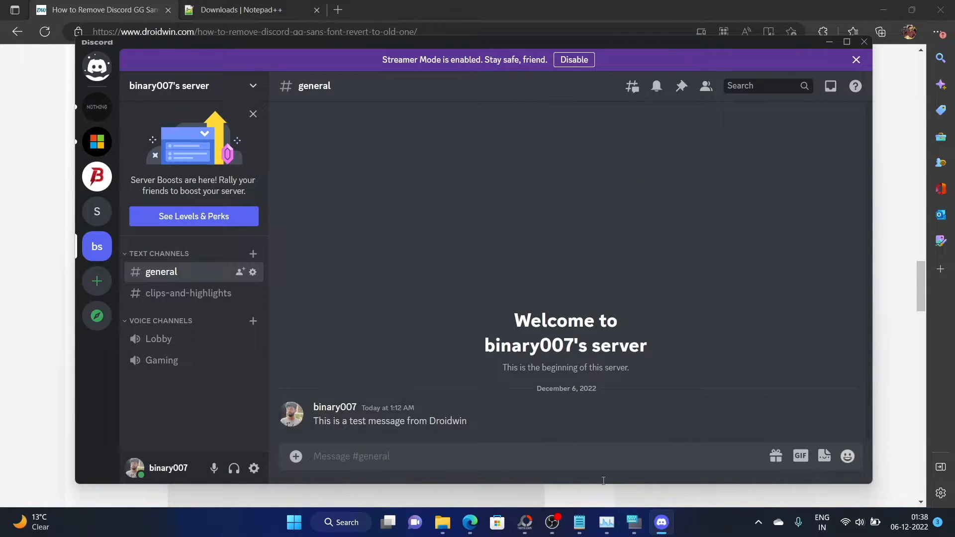
pyautogui.click(634, 522)
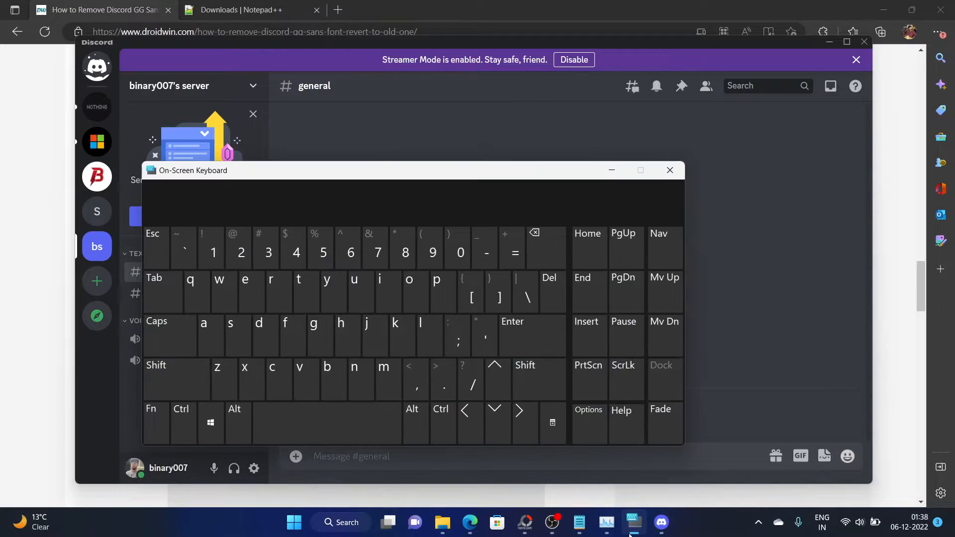
# End the Discord (32 bit) app in Task Manager and search Start to relaunch Discord.
pyautogui.click(306, 423)
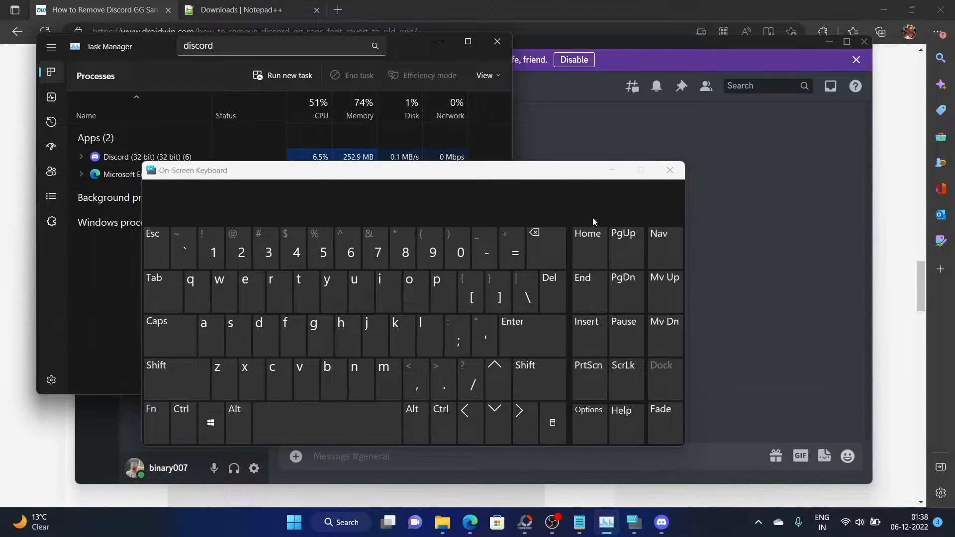
pyautogui.click(670, 170)
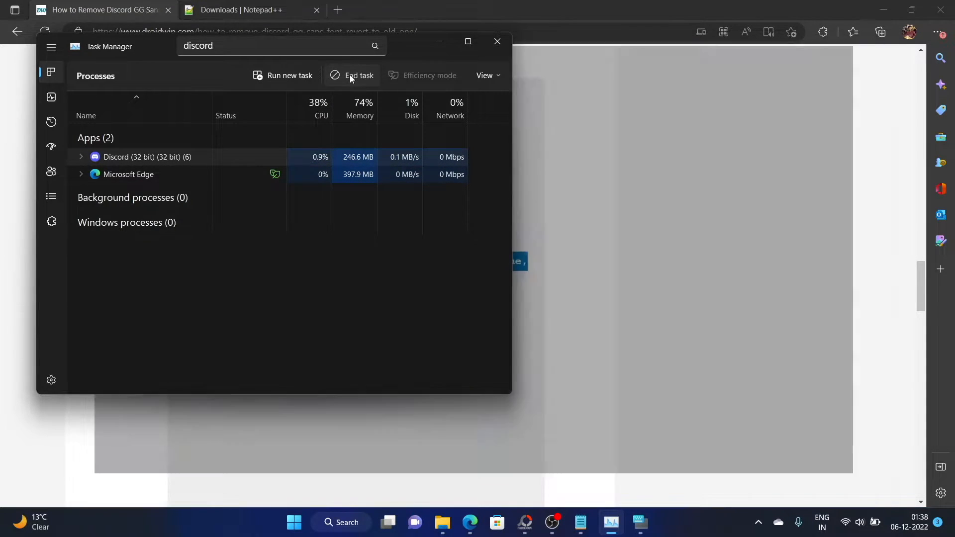
pyautogui.click(352, 75)
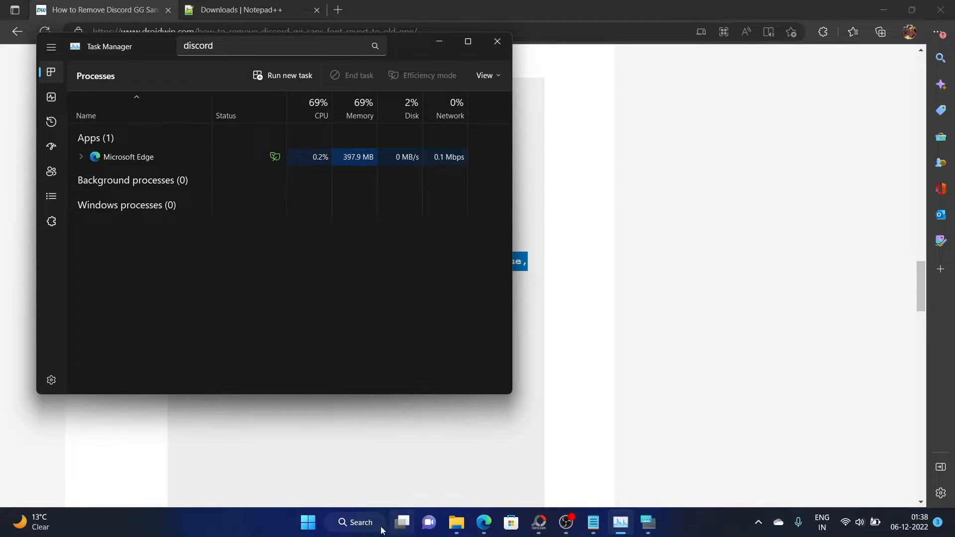
pyautogui.click(308, 522)
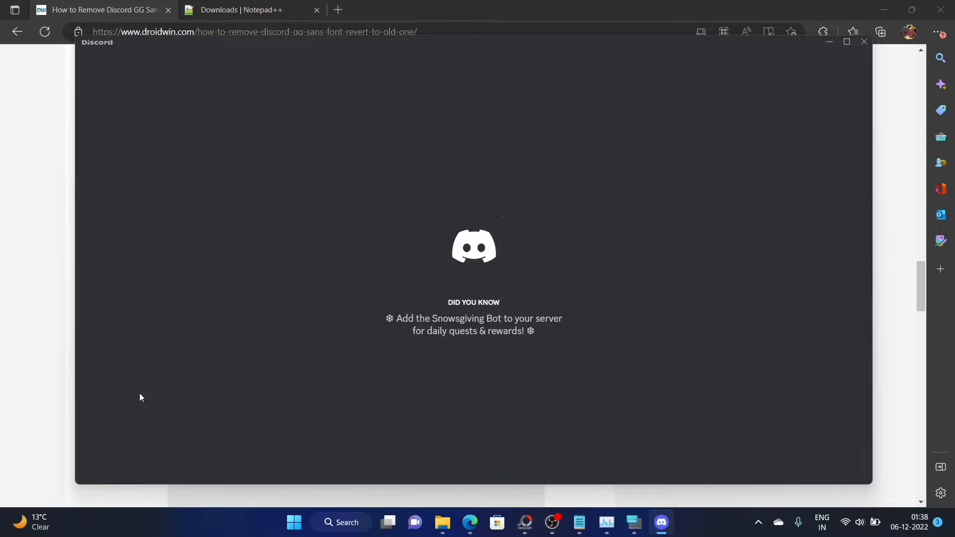
pyautogui.moveTo(535, 296)
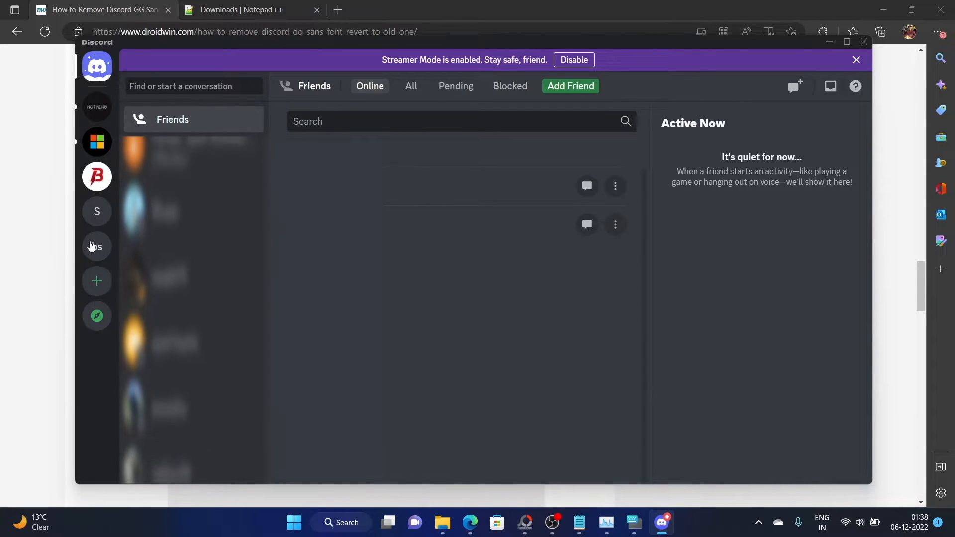
# Open the bs server's general channel and launch DevTools with Ctrl+Shift+I on the On-Screen Keyboard.
pyautogui.click(96, 246)
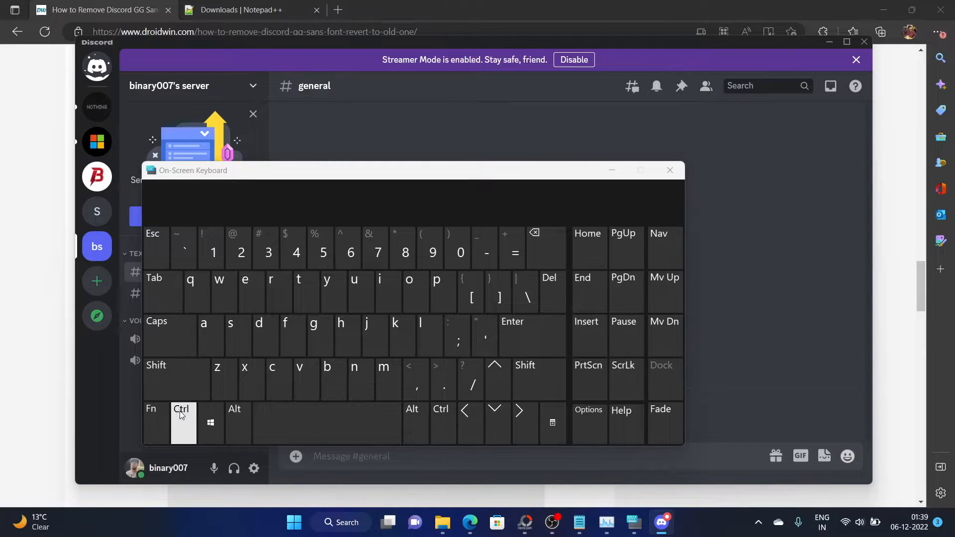
pyautogui.click(183, 423)
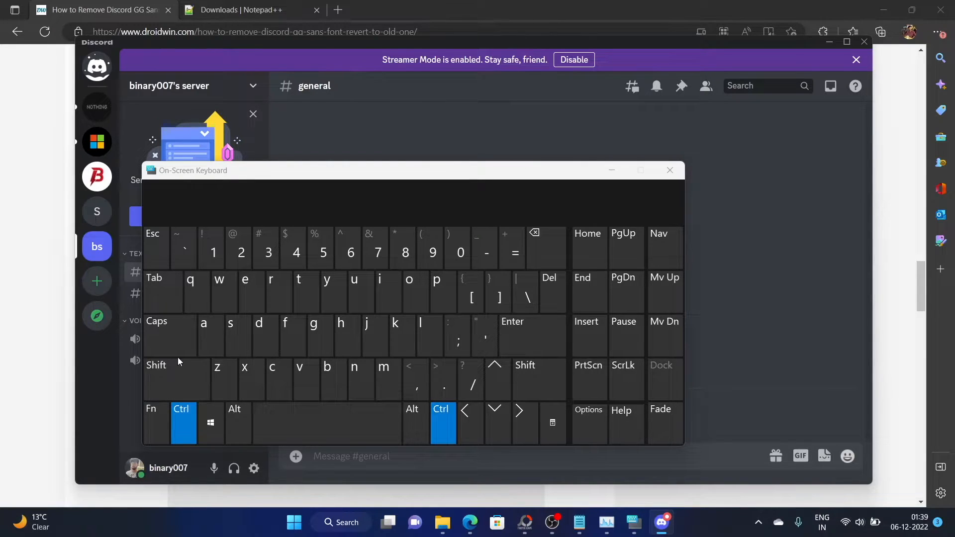
pyautogui.click(157, 364)
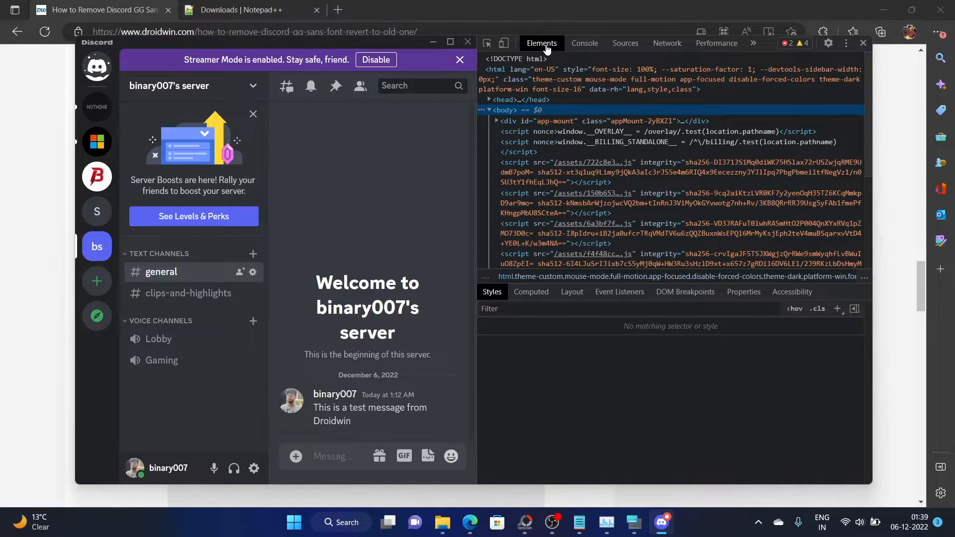
# Filter the body's Styles pane to :root and scroll through the interface variable rules.
pyautogui.click(565, 121)
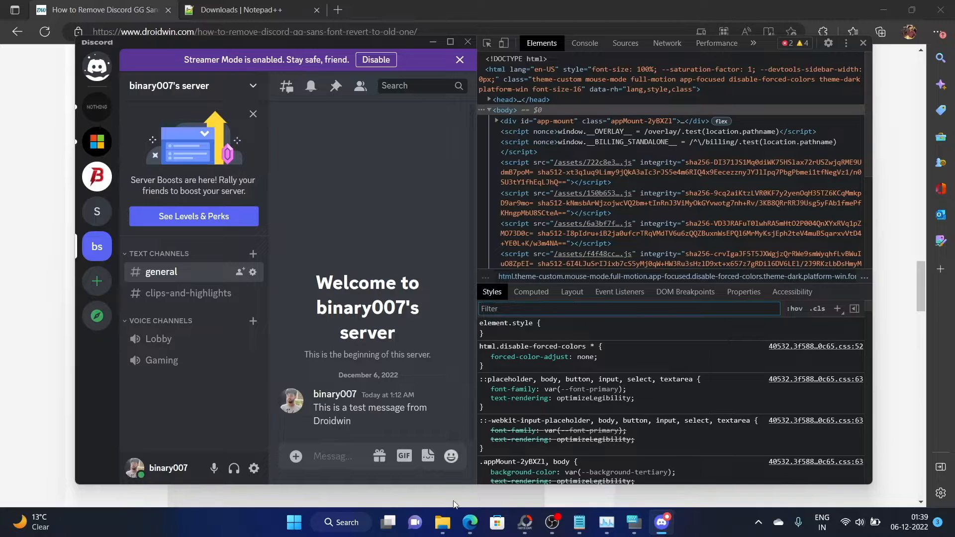
pyautogui.moveTo(582, 523)
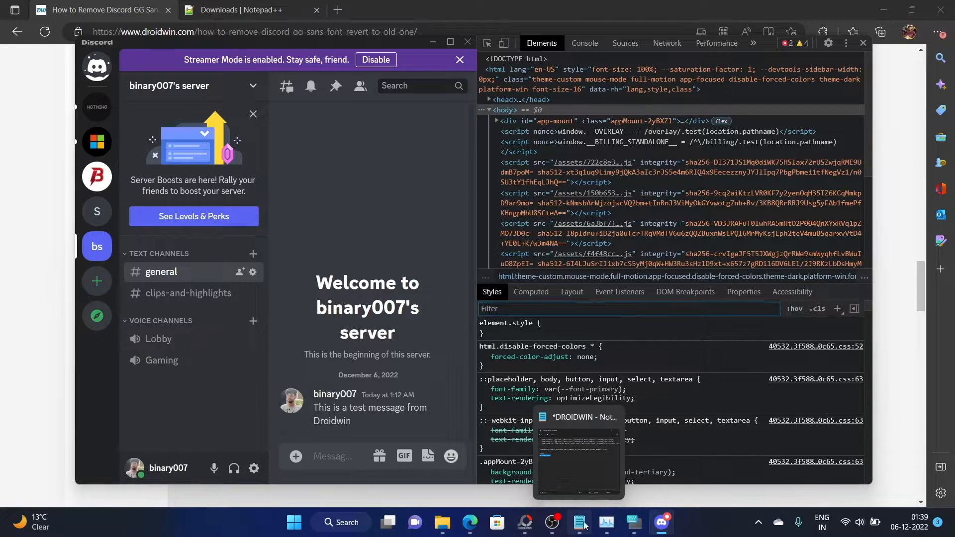
pyautogui.click(580, 521)
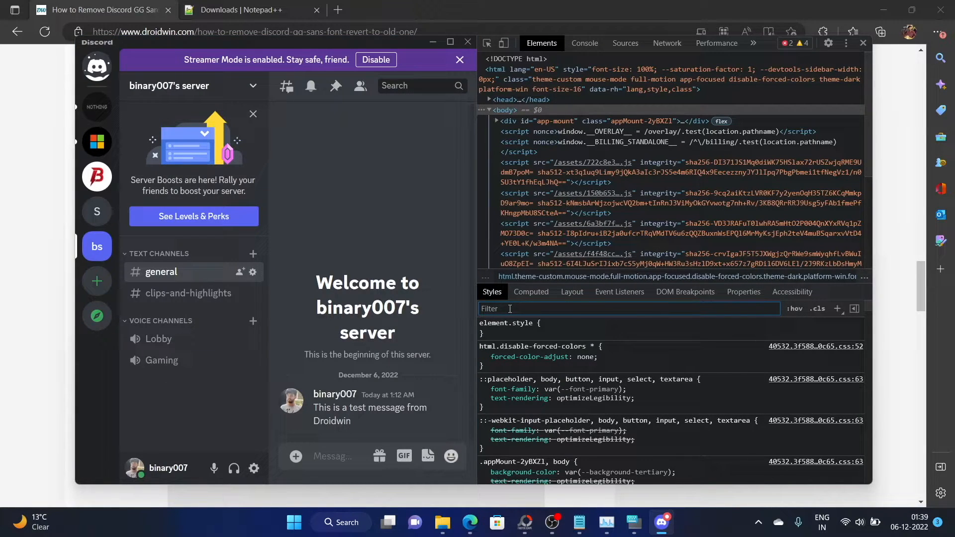
pyautogui.write(':root')
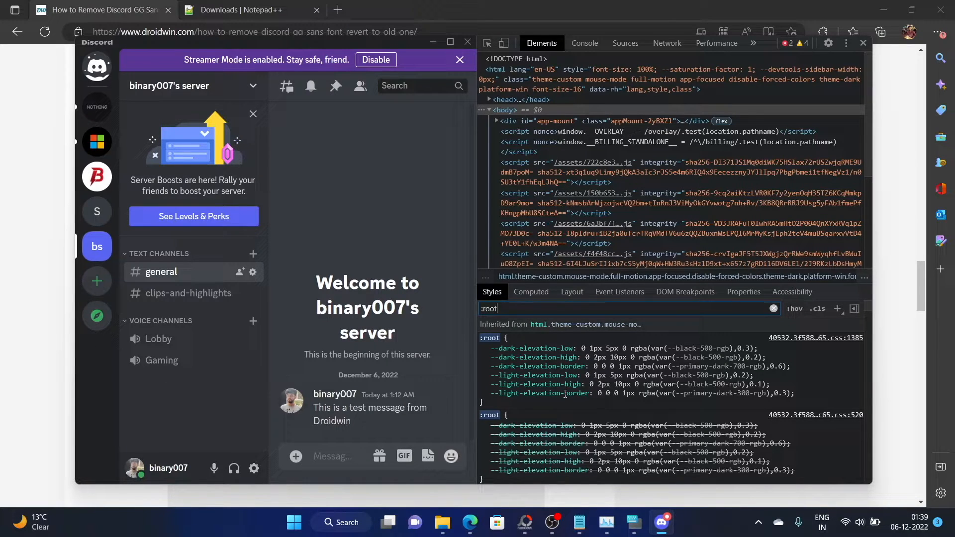
pyautogui.scroll(-3)
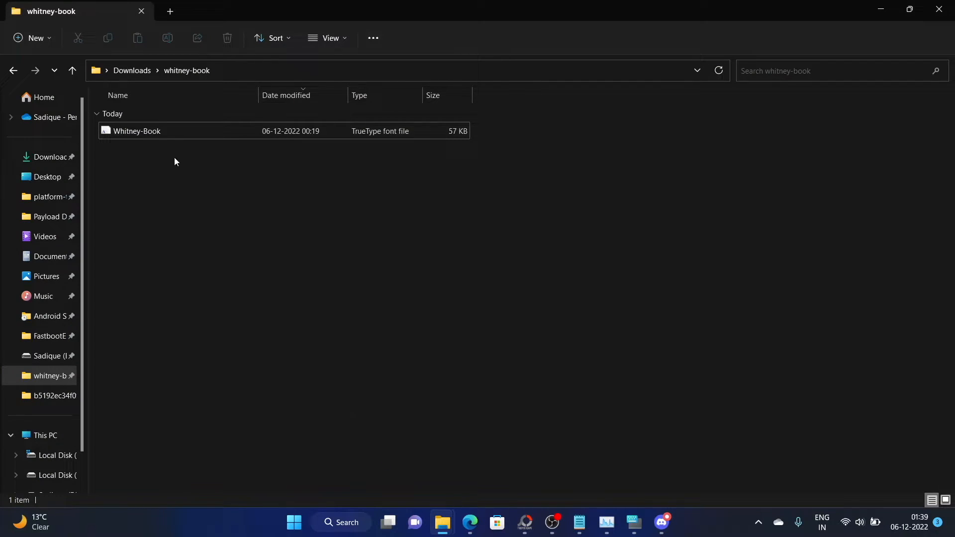
# Install Whitney-Book.ttf from Downloads\whitney-book via its font preview window.
pyautogui.doubleClick(136, 130)
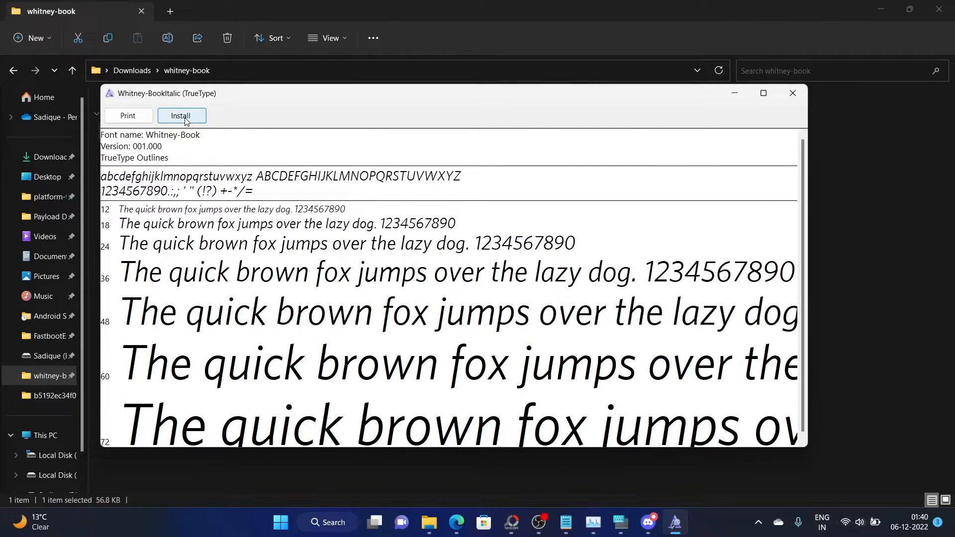
pyautogui.click(181, 116)
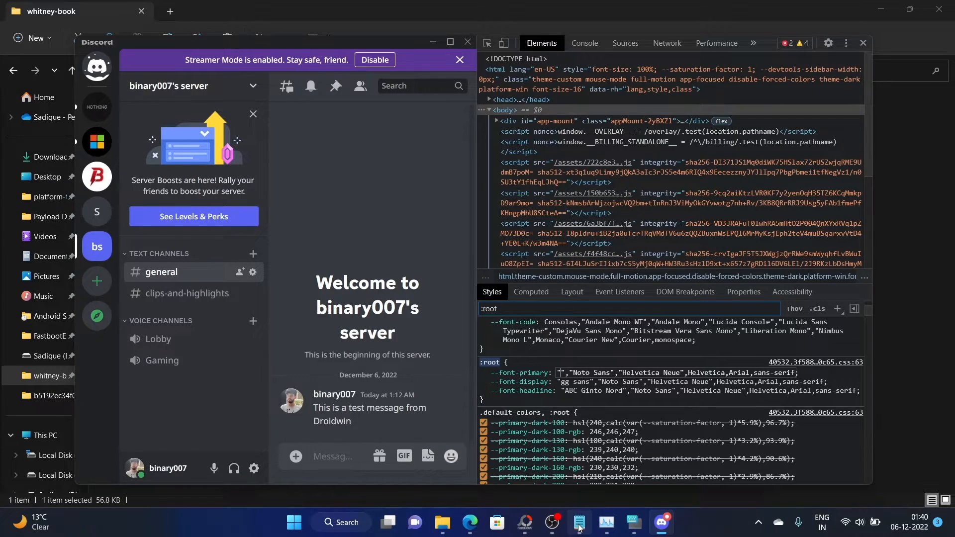
# Replace gg sans with Whitney-Book in --font-primary and --font-display, then close DevTools to show the new font.
pyautogui.click(579, 522)
pyautogui.write('Whitney-Book')
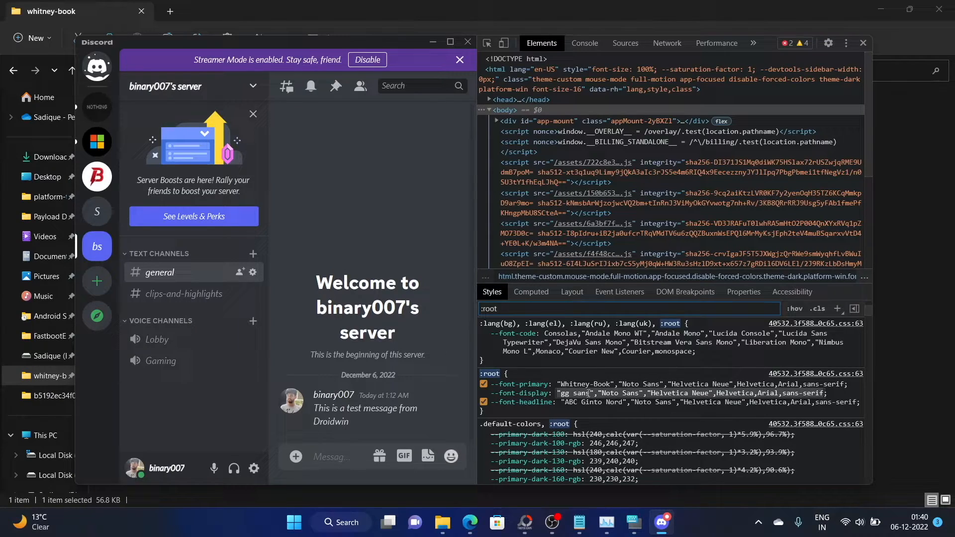
pyautogui.click(575, 393)
pyautogui.write('Whitney-Book')
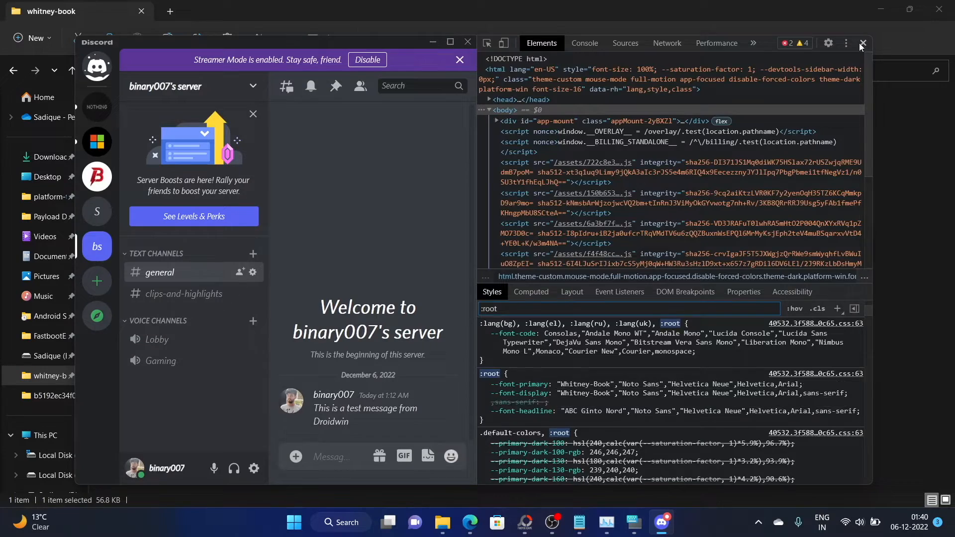
pyautogui.click(863, 43)
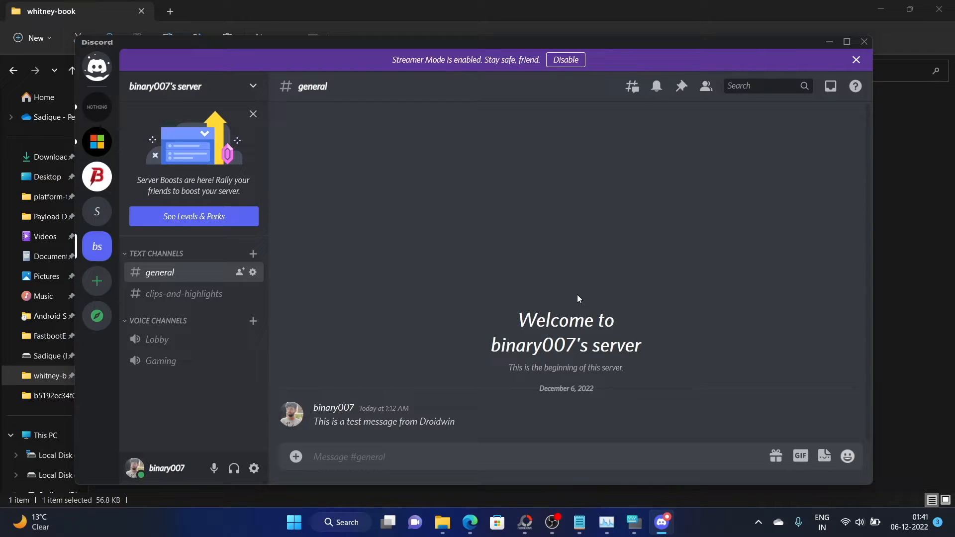
pyautogui.moveTo(422, 319)
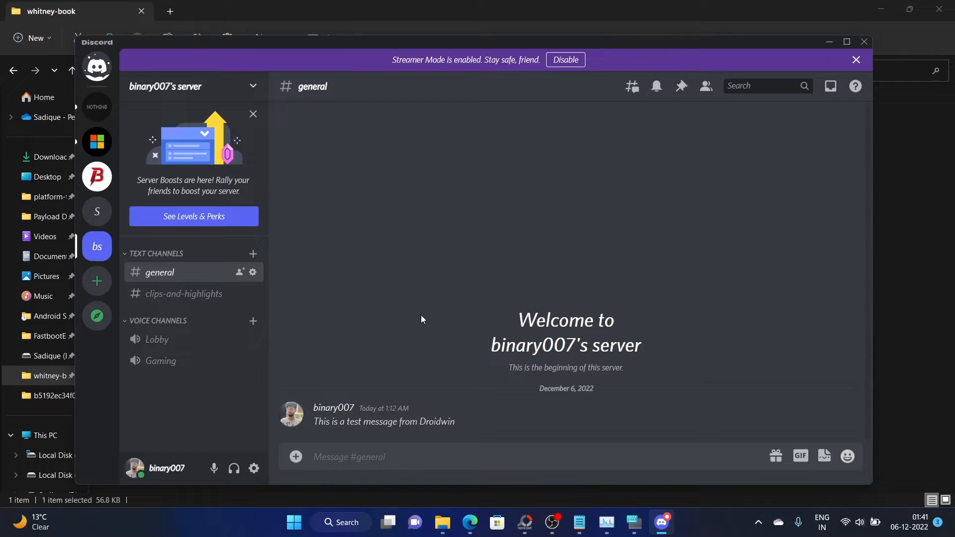
pyautogui.moveTo(605, 426)
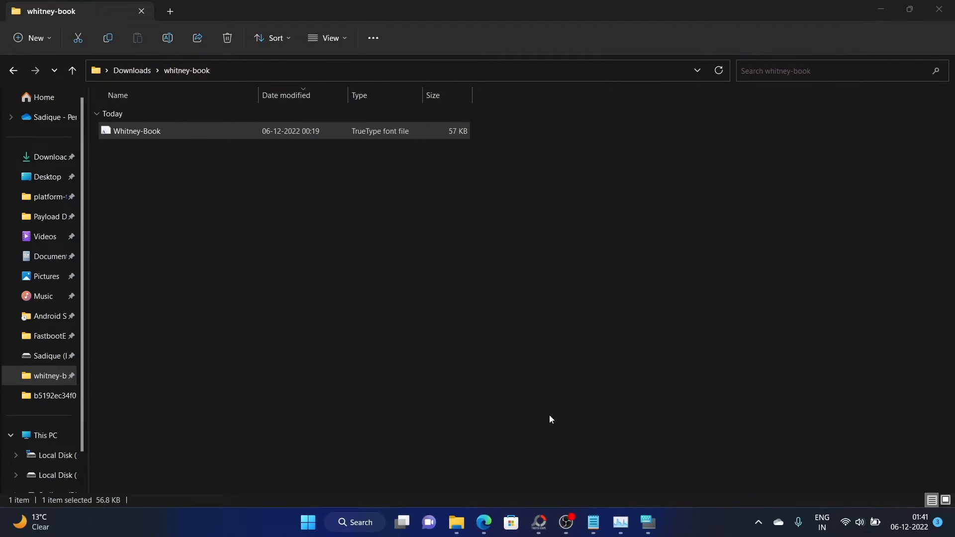
# End the Discord process in Task Manager, leaving only Microsoft Edge, and close Task Manager.
pyautogui.click(307, 522)
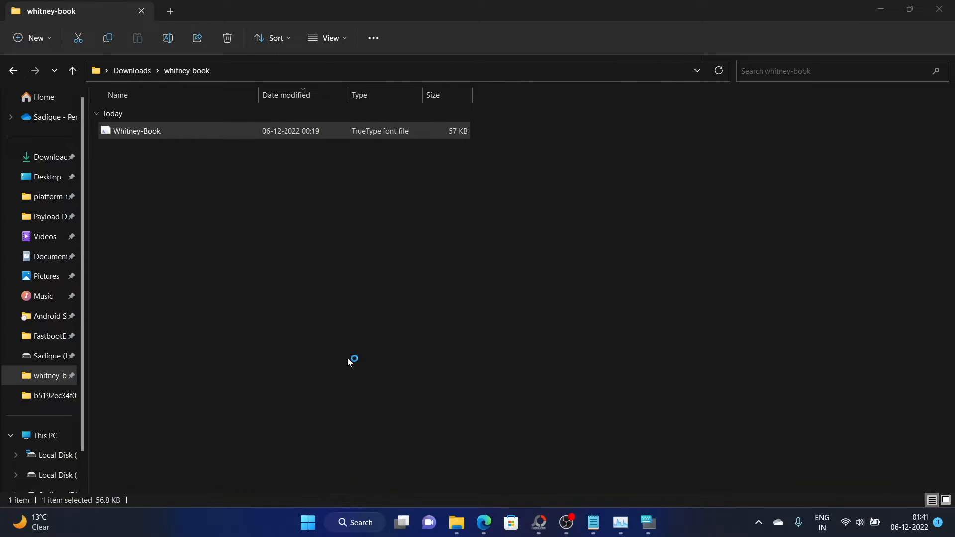
pyautogui.click(660, 522)
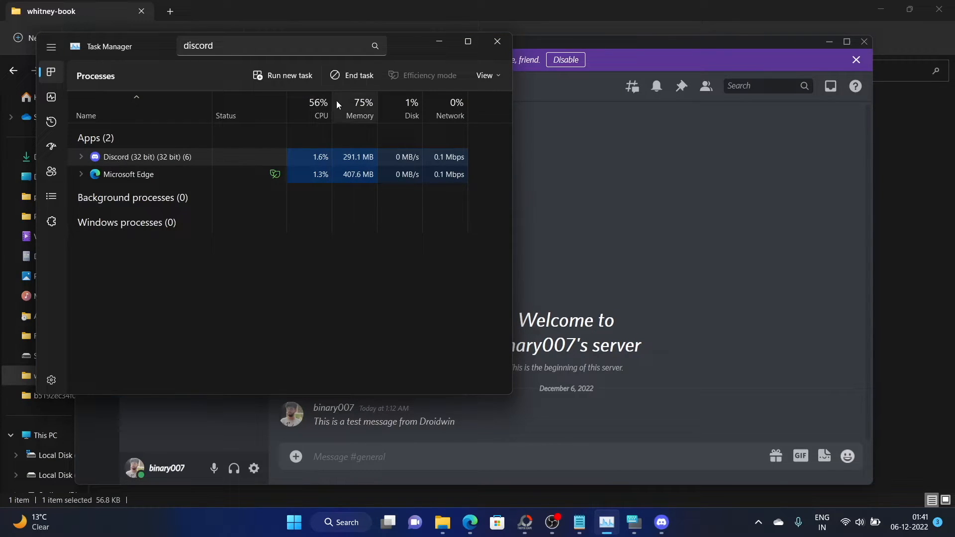
pyautogui.click(359, 75)
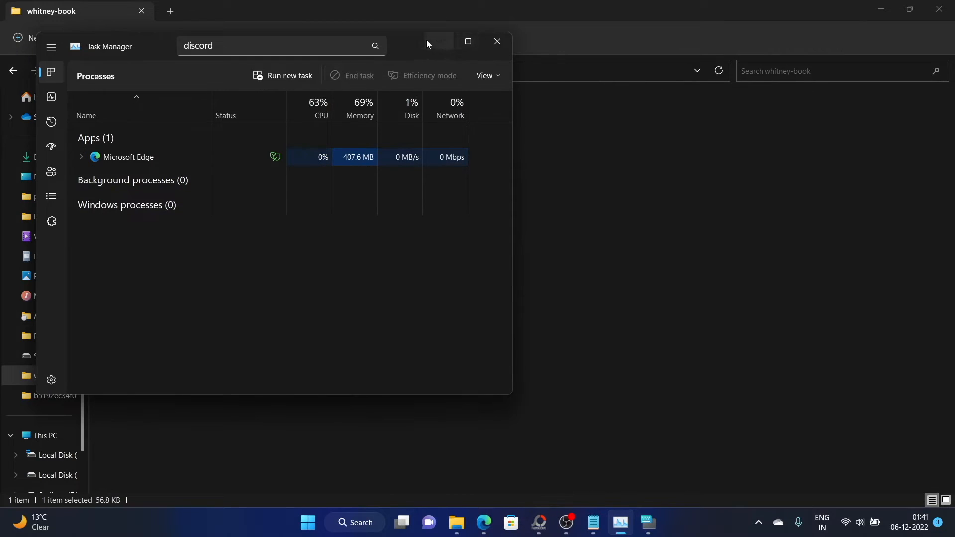
pyautogui.click(497, 42)
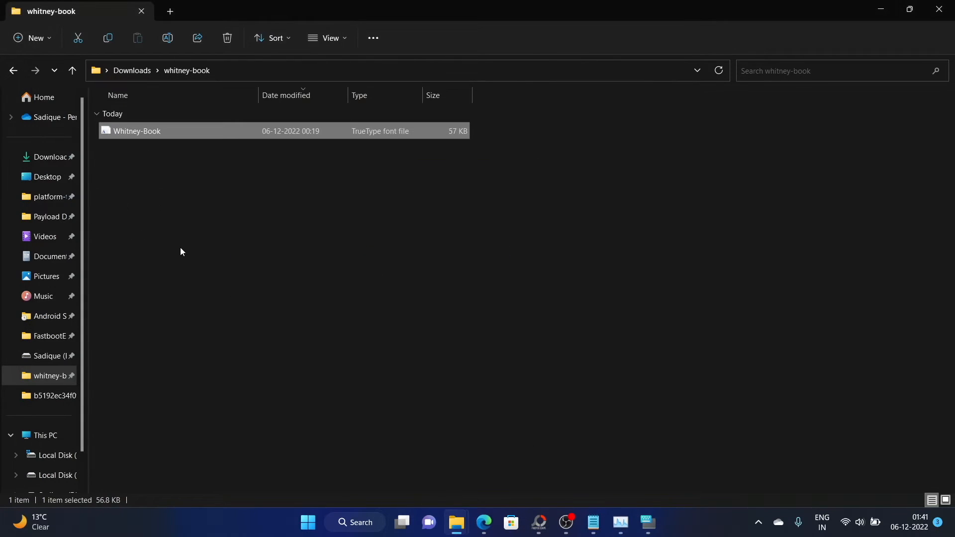
pyautogui.moveTo(308, 522)
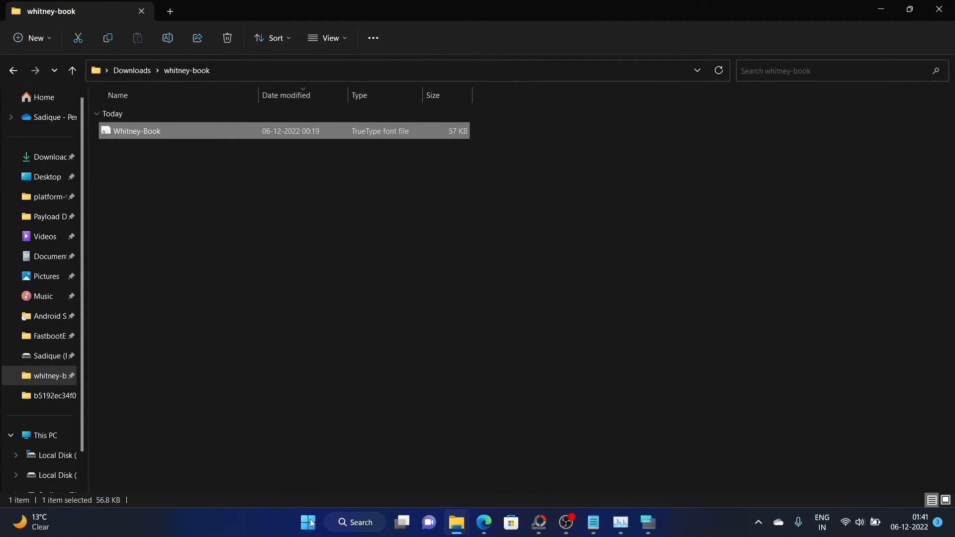
# Relaunch Discord from the Start menu's Recommended apps so it reopens to the Friends list.
pyautogui.click(308, 536)
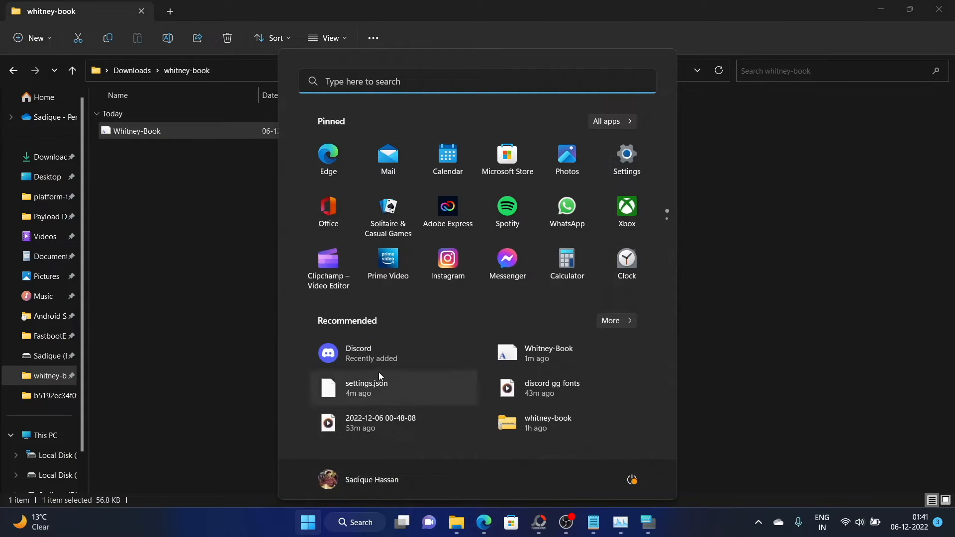
pyautogui.click(373, 357)
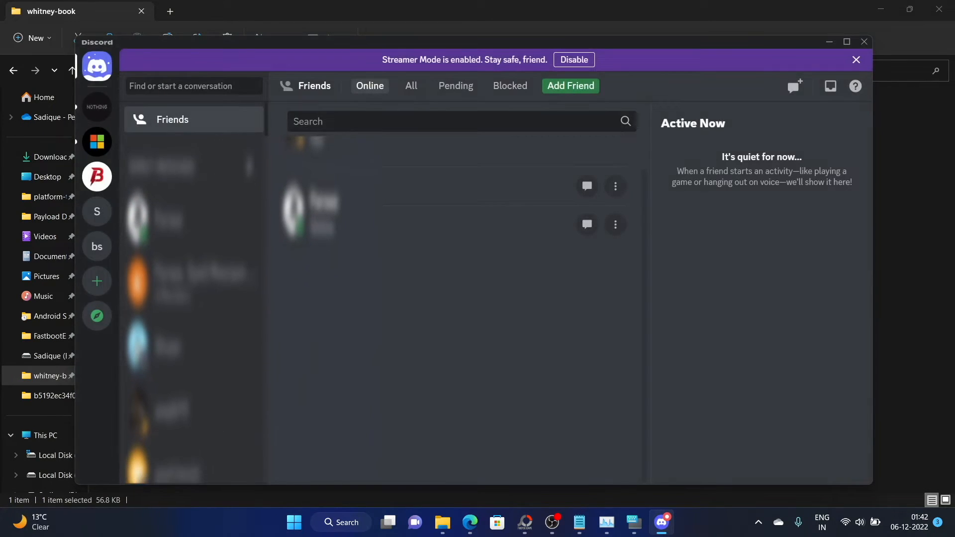
# Enter binary007's server general channel, dismissing the App Directory introduction with Not Now.
pyautogui.click(97, 246)
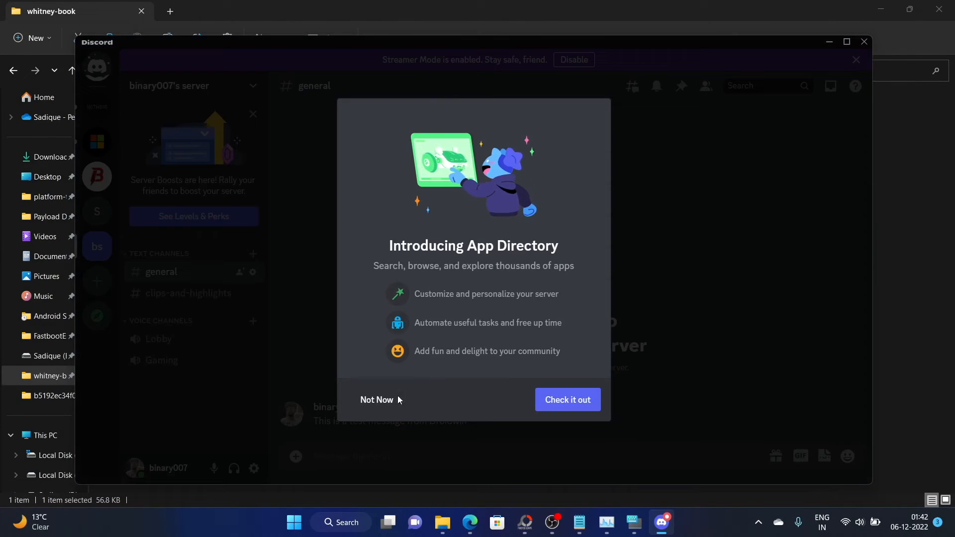
pyautogui.click(377, 400)
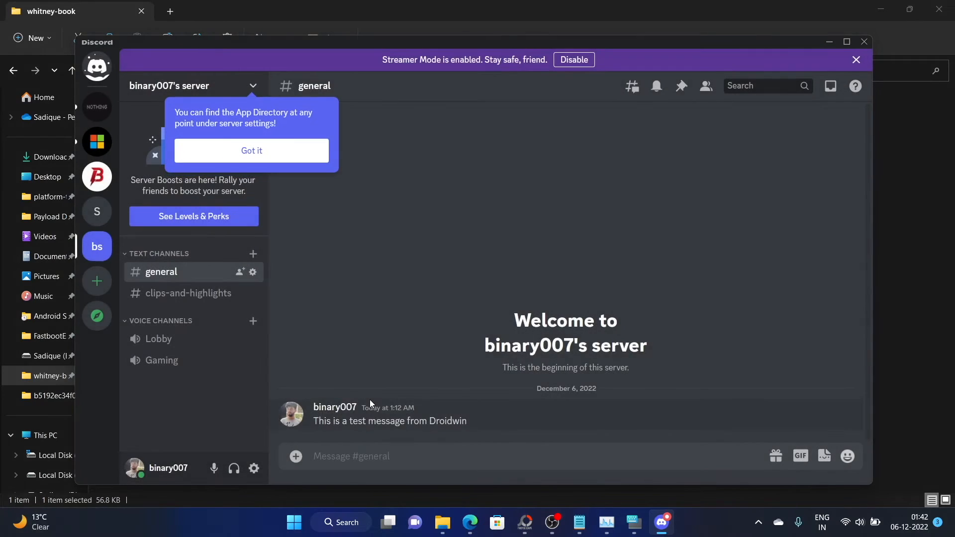
pyautogui.moveTo(466, 340)
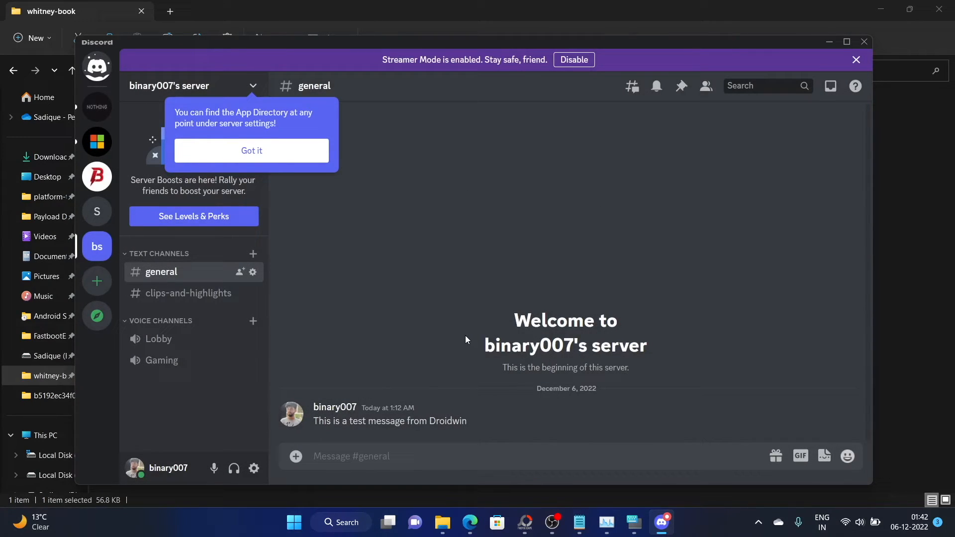
pyautogui.moveTo(634, 527)
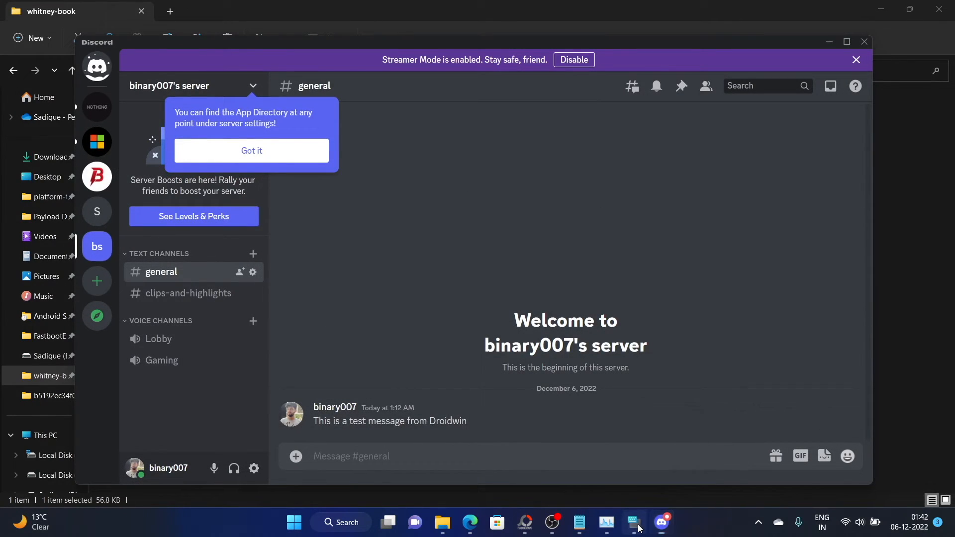
# Reopen the developer tools via the on-screen keyboard's Ctrl+Shift+I and dismiss the App Directory tip.
pyautogui.click(634, 522)
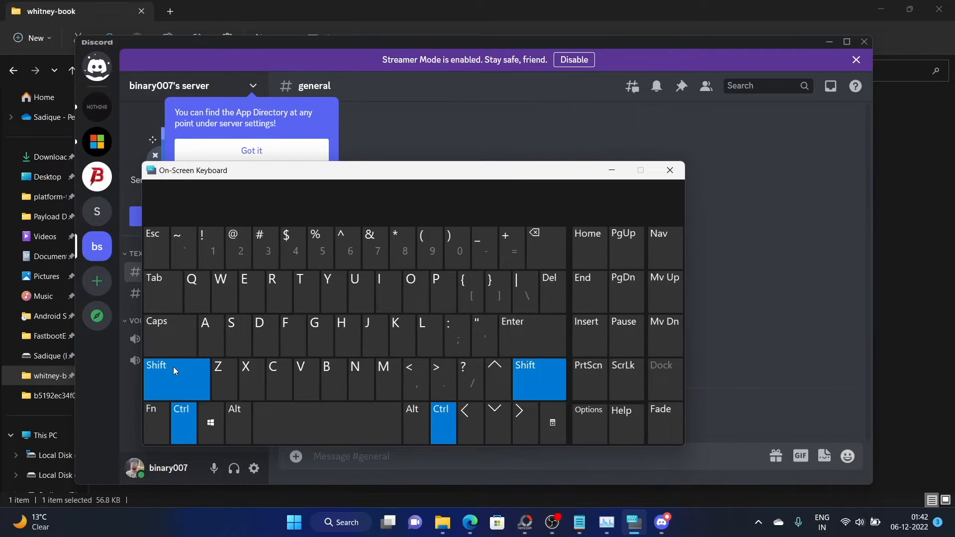
pyautogui.click(176, 379)
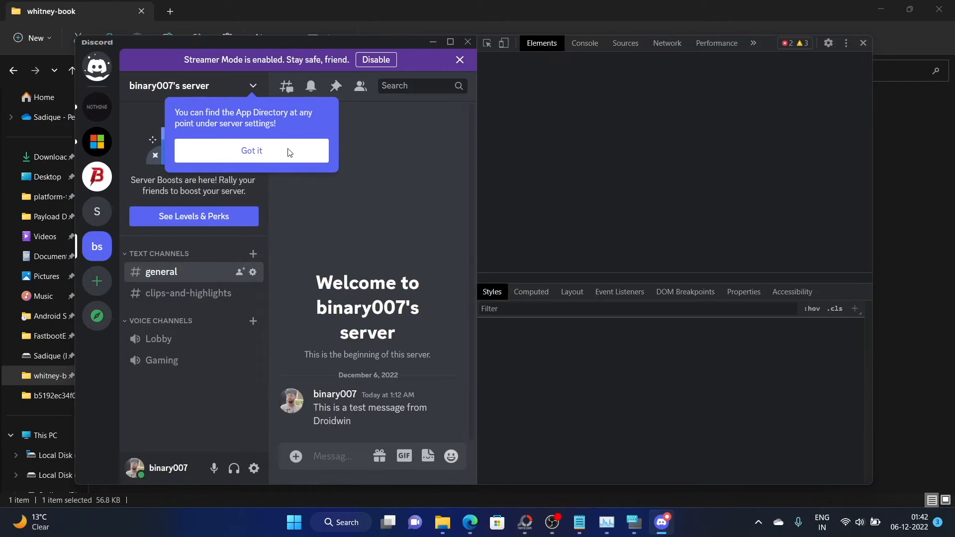
pyautogui.click(251, 151)
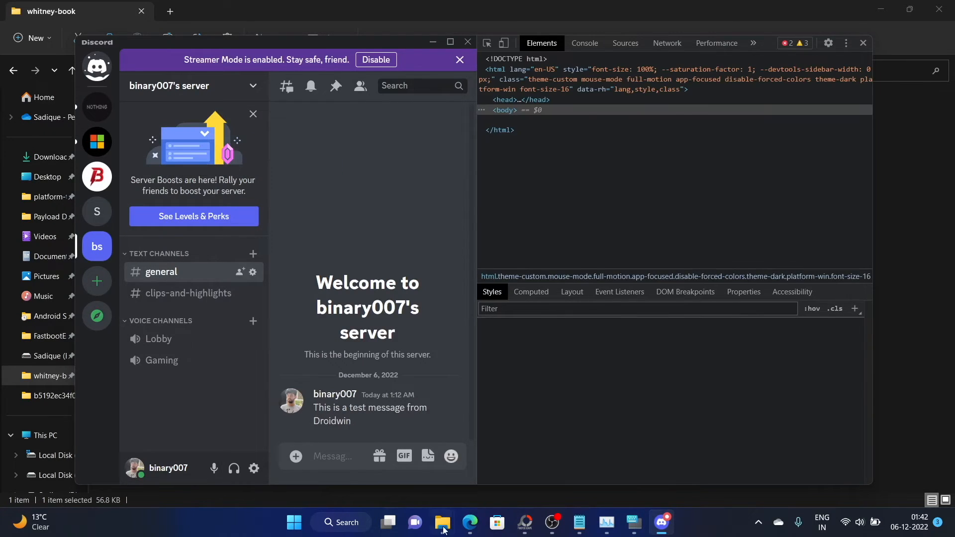
# Select the root html element so the :root font-primary and font-display rules can be shown.
pyautogui.click(578, 522)
pyautogui.write(':root')
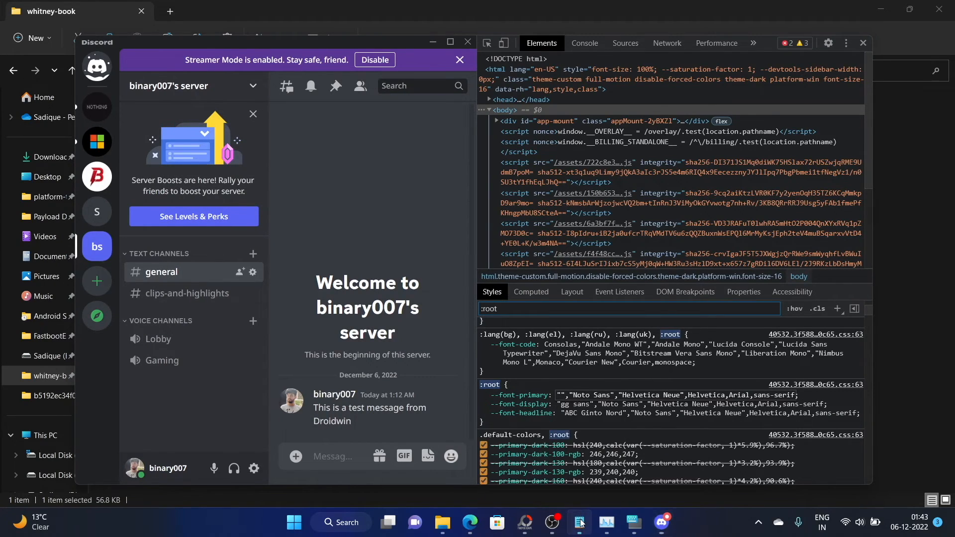
# Set --font-primary and --font-display to Whitney-Book and close the developer tools.
pyautogui.click(578, 523)
pyautogui.write('Whitney-Book')
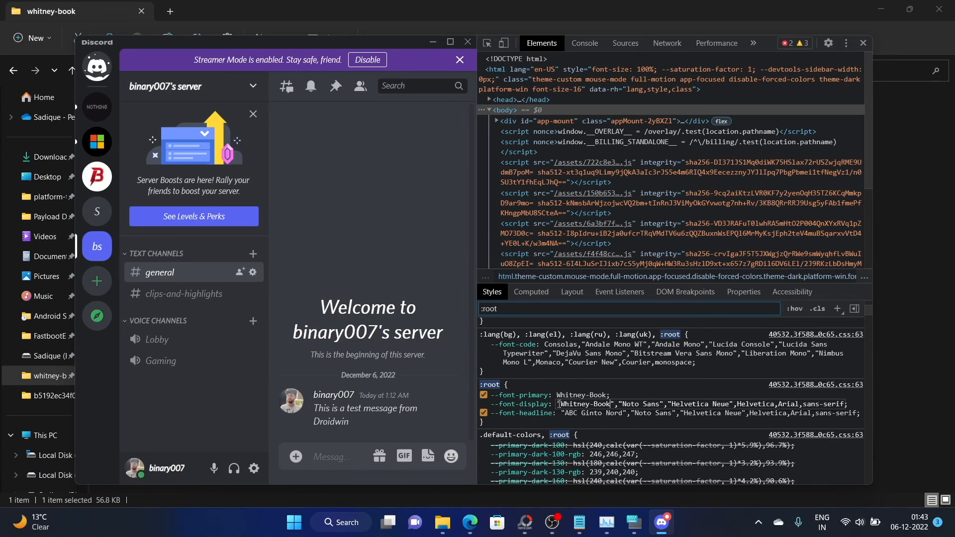
pyautogui.moveTo(416, 353)
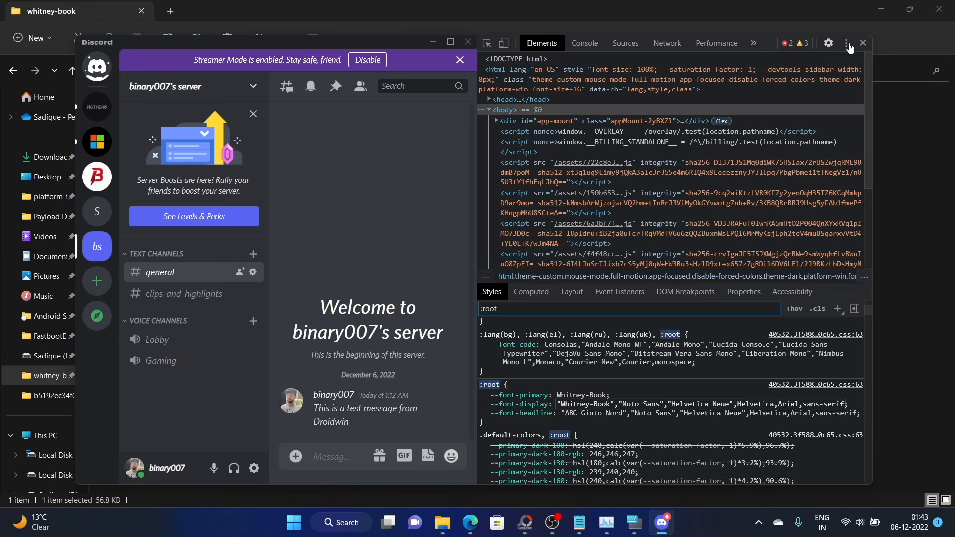
pyautogui.click(862, 42)
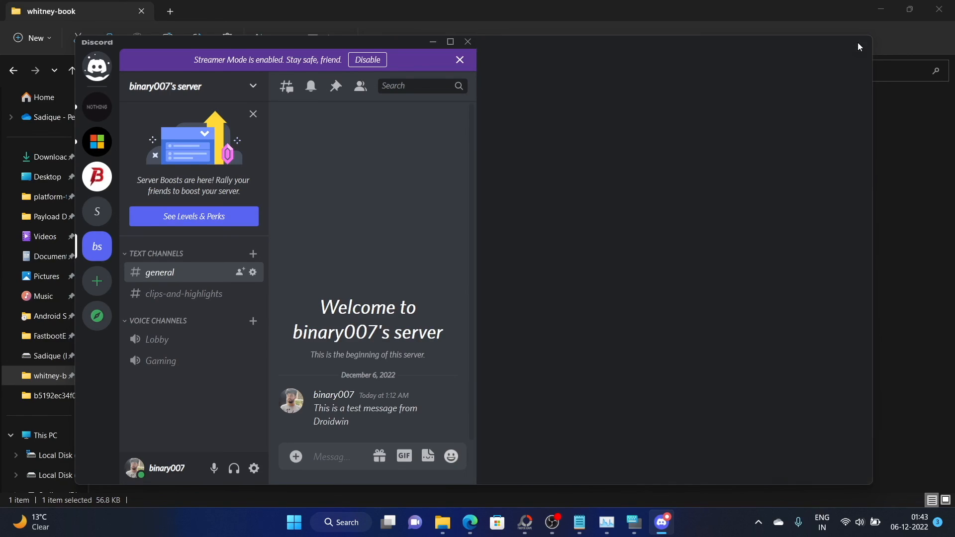
pyautogui.click(450, 42)
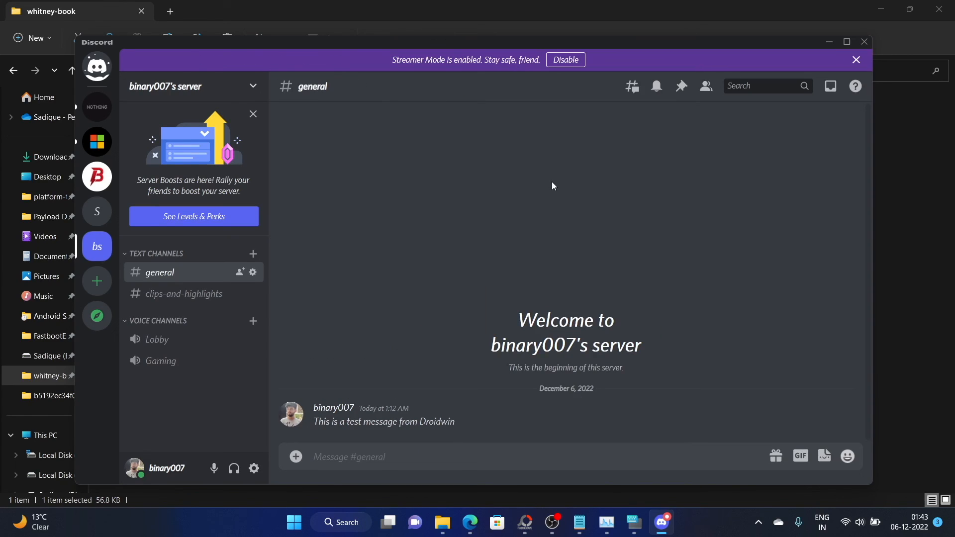